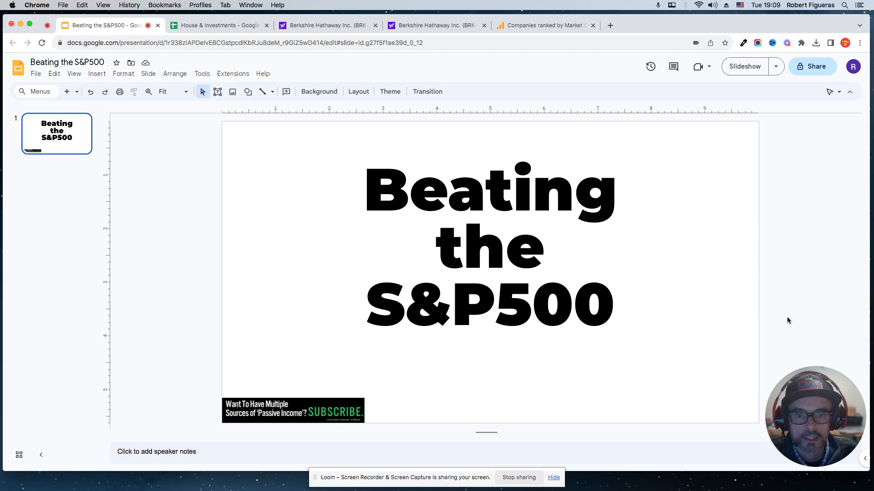
{"action": "mouse_move", "coordinate": [334, 73]}
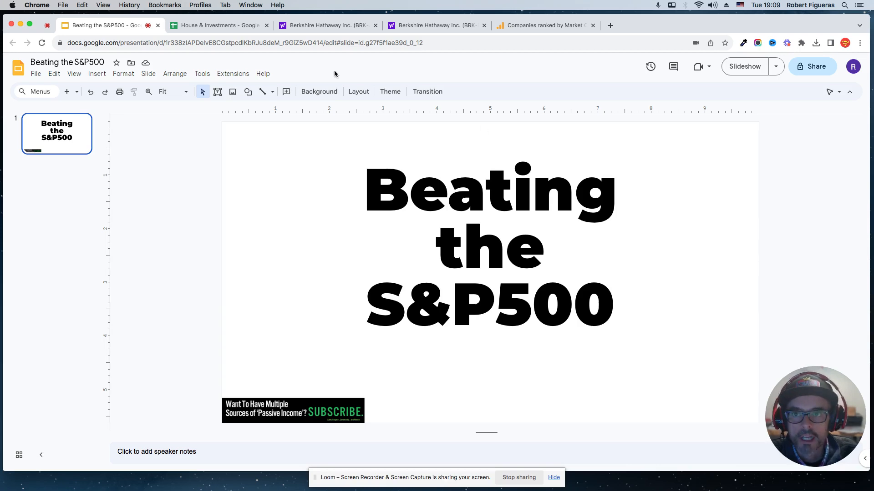
Switch from the Slides title slide to the House & Investments spreadsheet's Stock Market sheet
{"action": "left_click", "coordinate": [218, 26]}
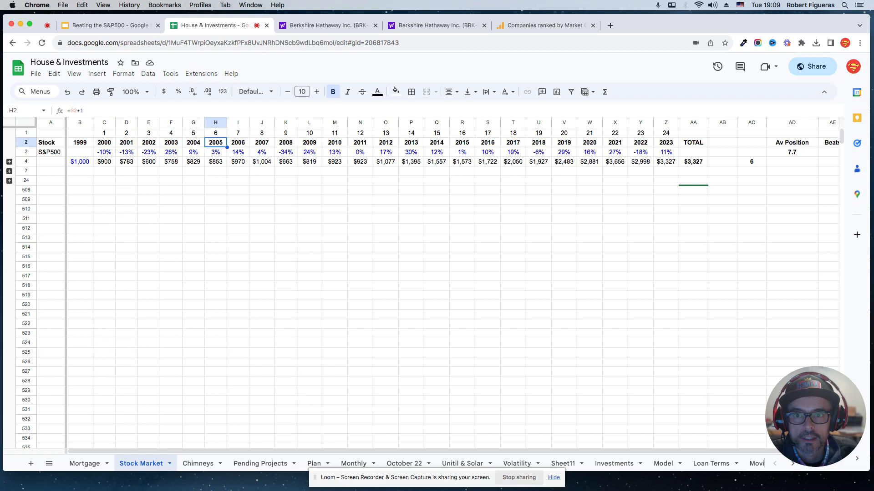
Review the S&P500 yearly return cells for 2000, 2001, 2002 and 2007 in row 3
{"action": "left_click", "coordinate": [125, 152]}
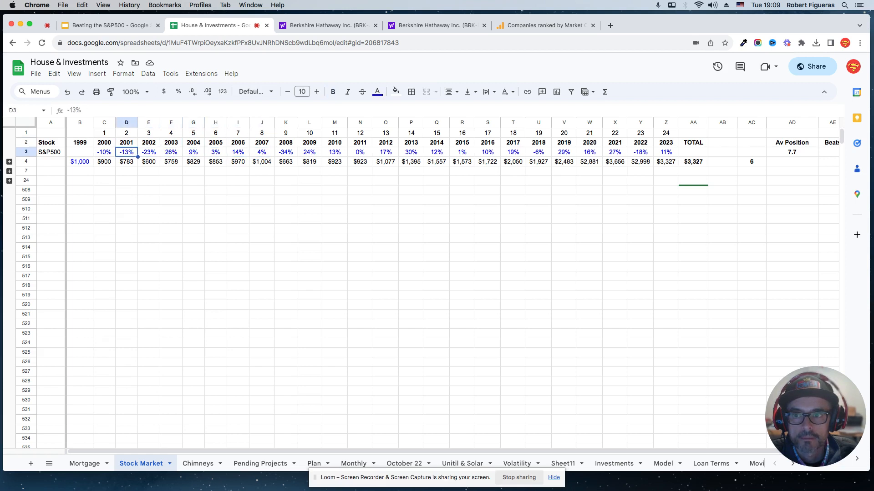
{"action": "left_click", "coordinate": [104, 152]}
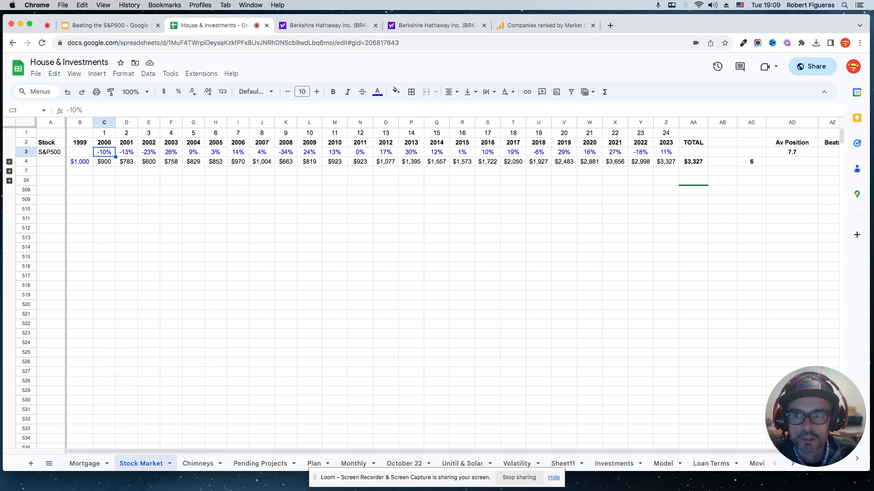
{"action": "left_click", "coordinate": [125, 152]}
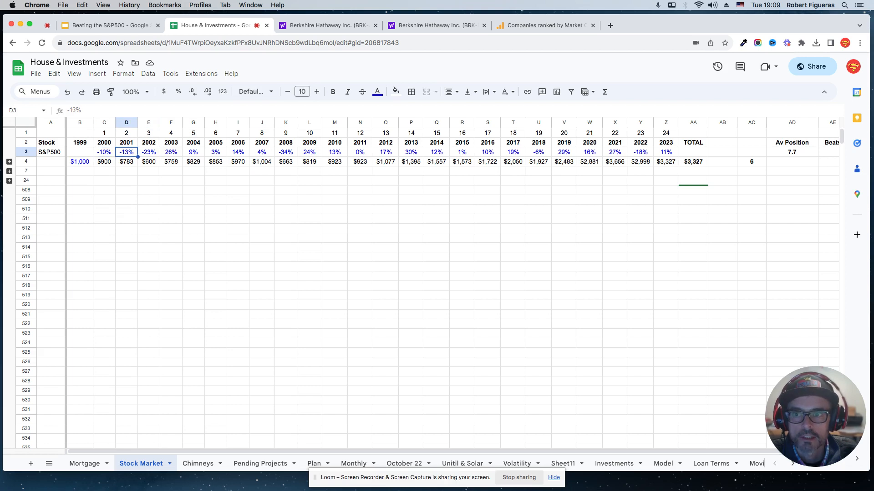
{"action": "left_click", "coordinate": [149, 152]}
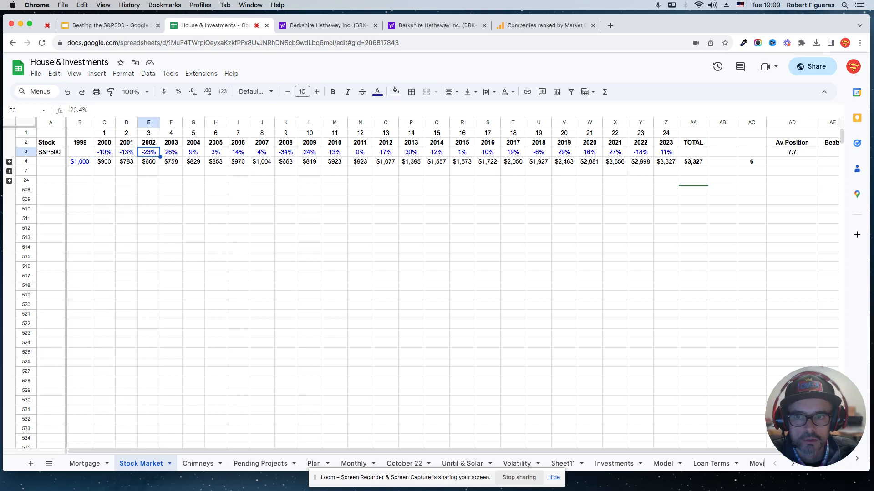
{"action": "left_click", "coordinate": [261, 152]}
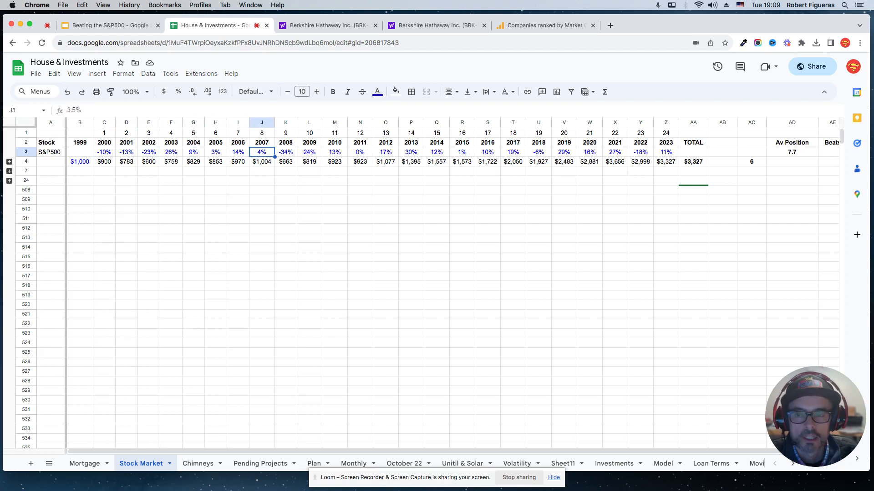
Check the S&P500 $1,000 growth formulas and AA4 total, then expand the grouped BRKB rows
{"action": "left_click", "coordinate": [104, 162]}
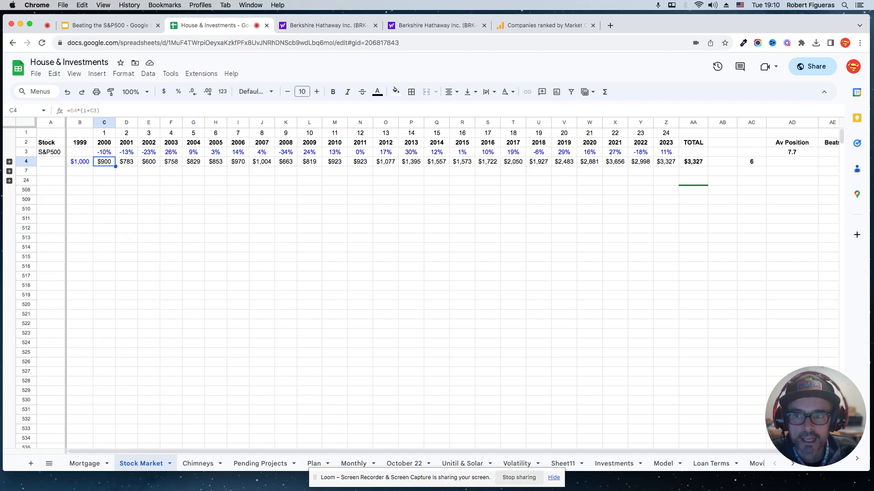
{"action": "left_click", "coordinate": [589, 162]}
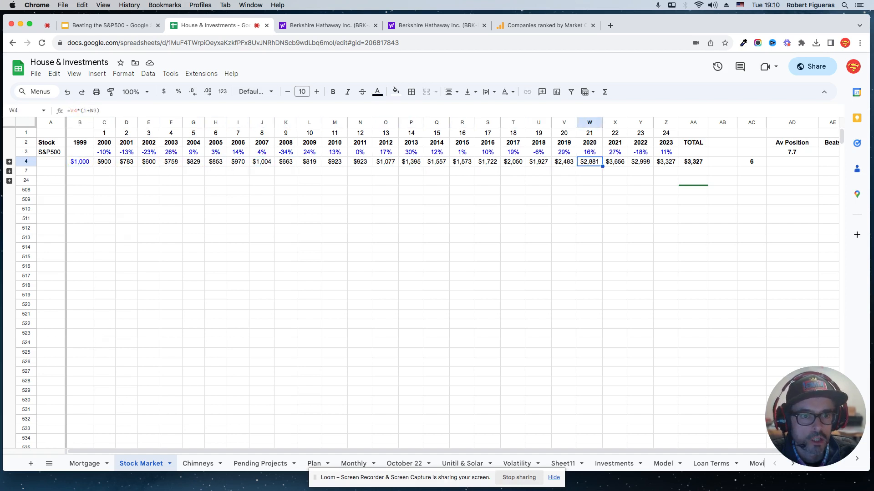
{"action": "left_click", "coordinate": [693, 162]}
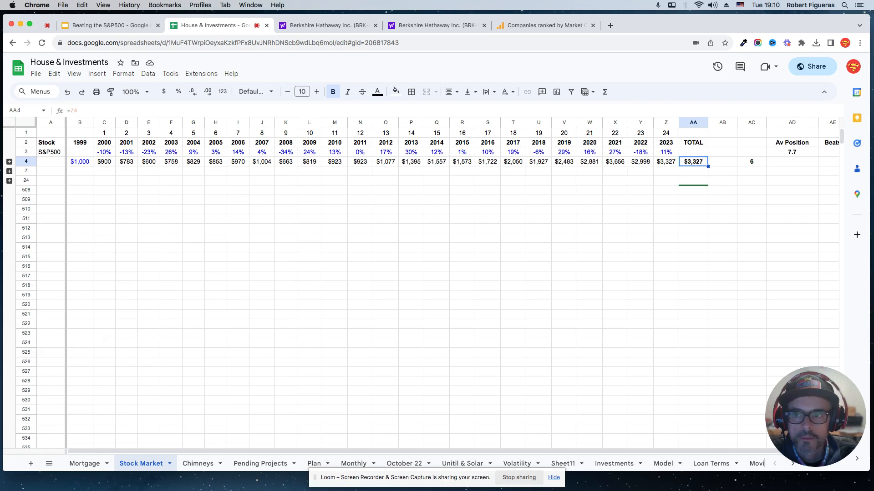
{"action": "left_click", "coordinate": [126, 189]}
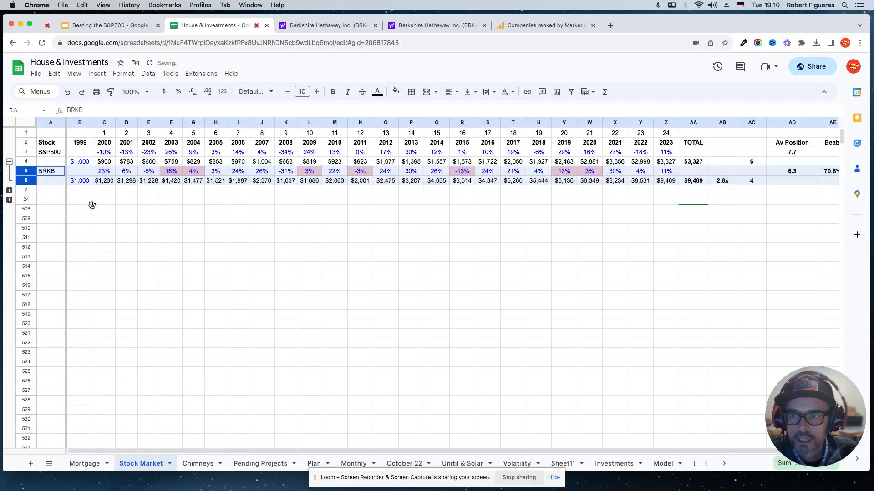
Inspect the BRKB row: ticker, starting $1,000, compounding formulas, $9,469 total and 2.8x multiple
{"action": "left_click", "coordinate": [80, 209]}
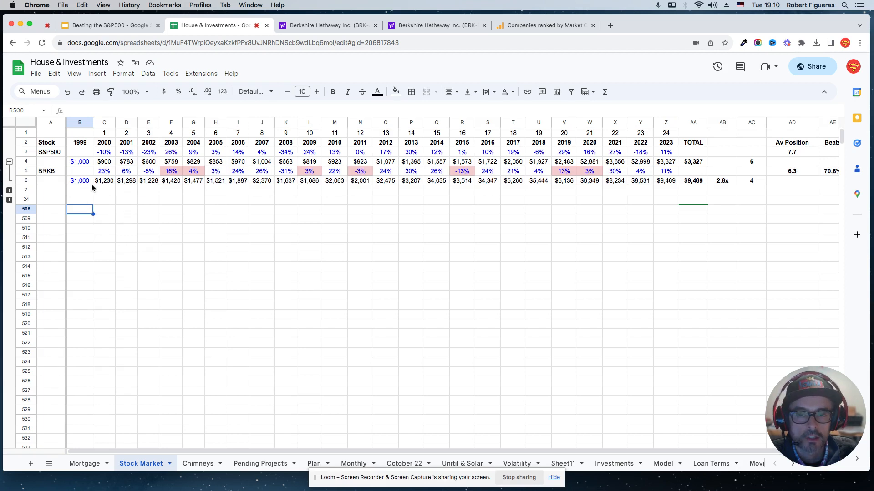
{"action": "left_click", "coordinate": [79, 189]}
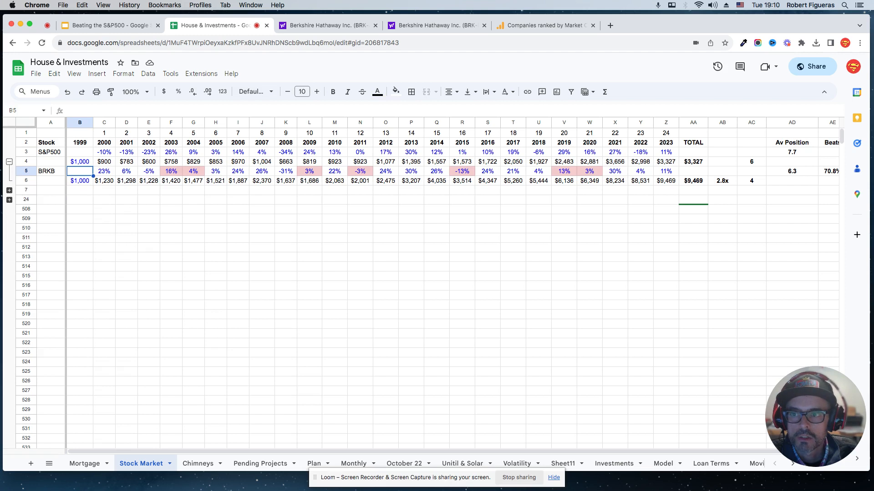
{"action": "left_click", "coordinate": [49, 171]}
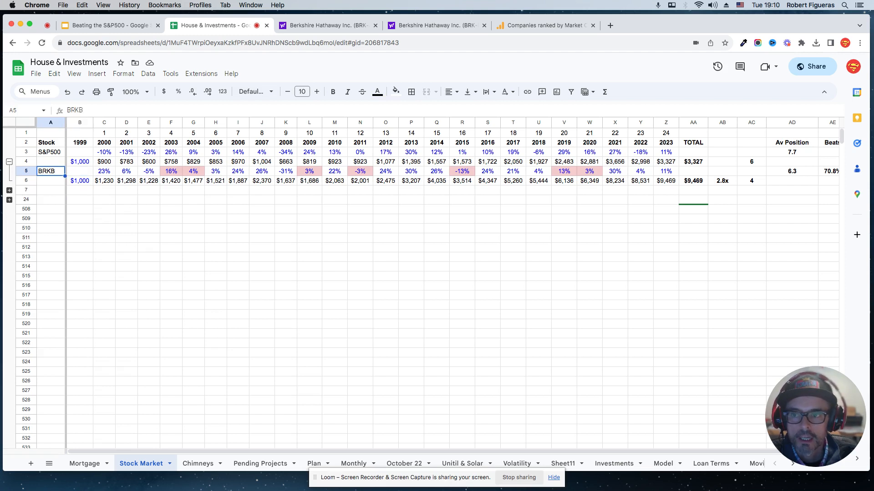
{"action": "left_click", "coordinate": [79, 171]}
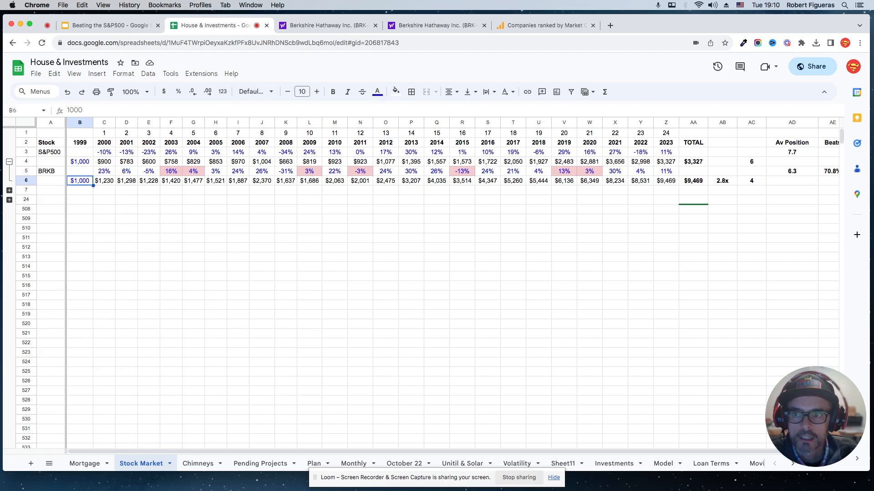
{"action": "left_click", "coordinate": [261, 180]}
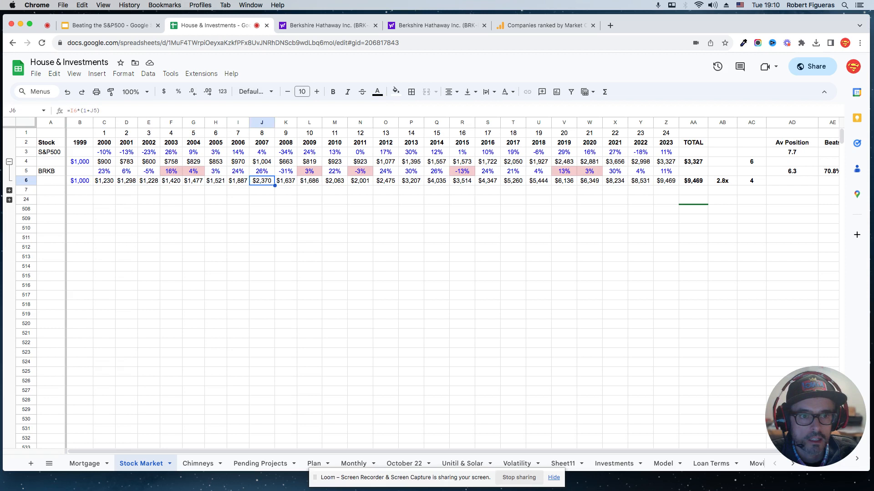
{"action": "left_click", "coordinate": [693, 181]}
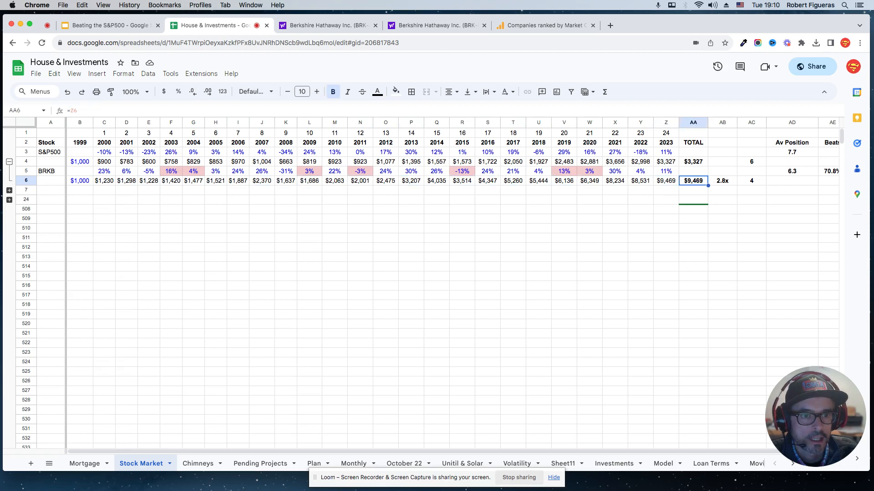
{"action": "left_click", "coordinate": [721, 180]}
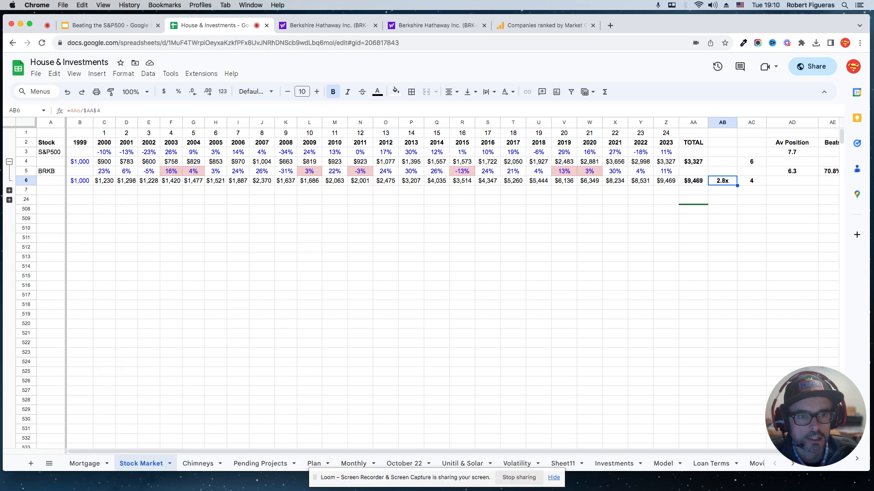
{"action": "left_click", "coordinate": [487, 180]}
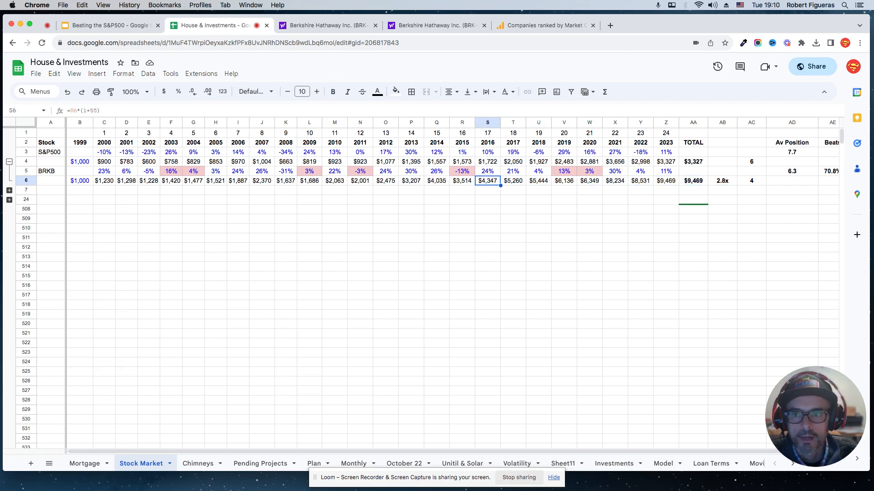
Compare shaded BRKB returns for 2003, 2008, 2009, 2011, 2013 against S&P500 values and its $3,327 total
{"action": "left_click", "coordinate": [104, 171]}
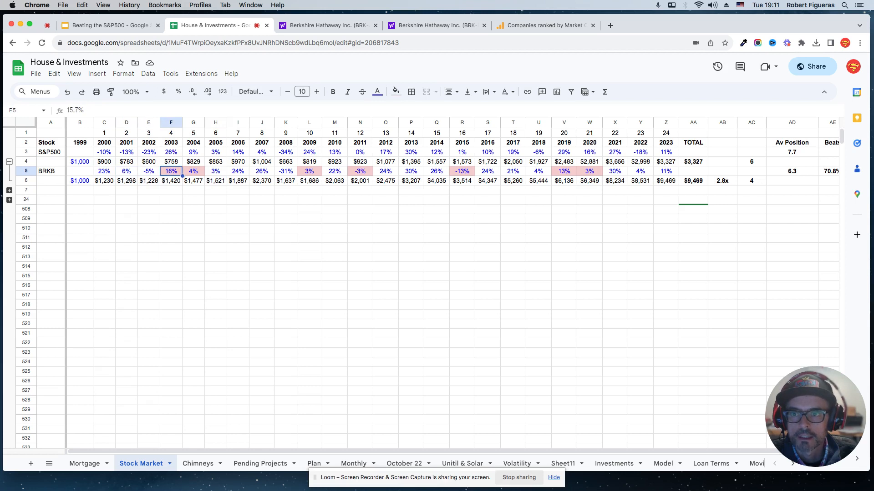
{"action": "left_click", "coordinate": [285, 171]}
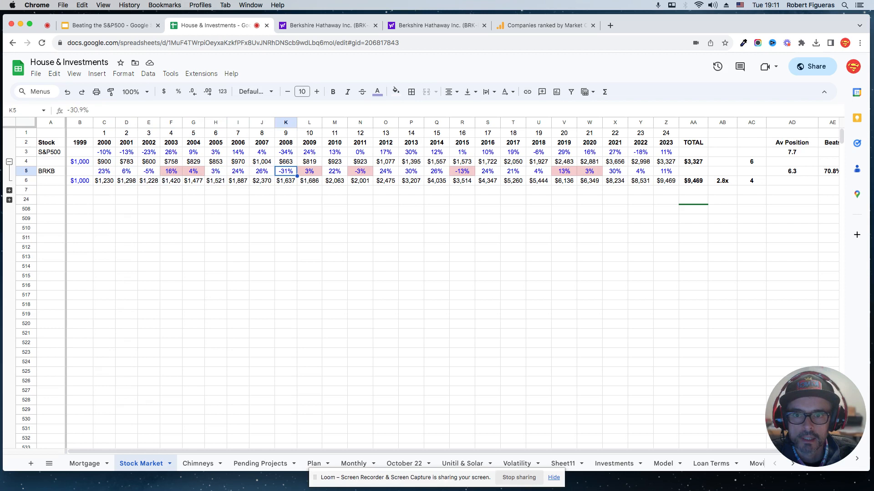
{"action": "left_click", "coordinate": [308, 162]}
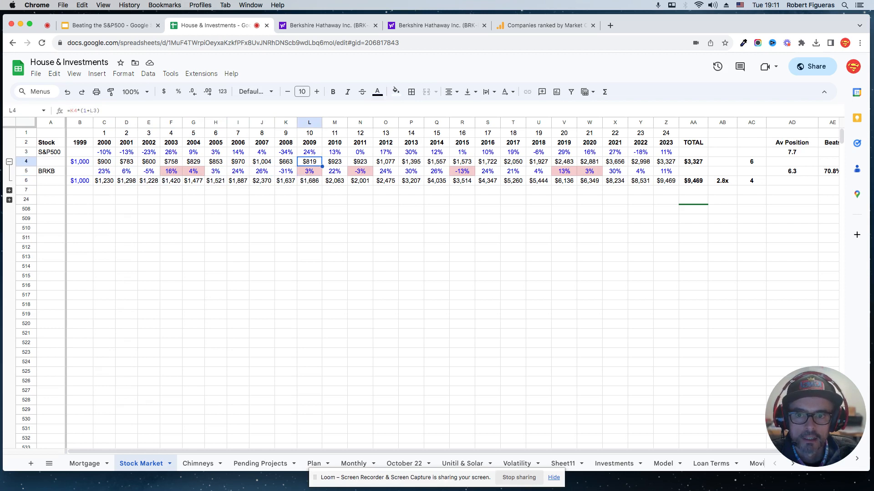
{"action": "left_click", "coordinate": [309, 171]}
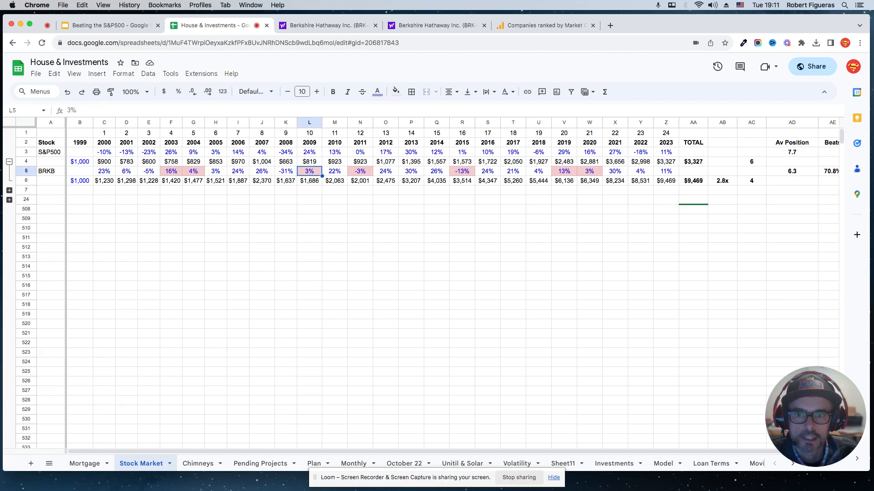
{"action": "left_click", "coordinate": [360, 152]}
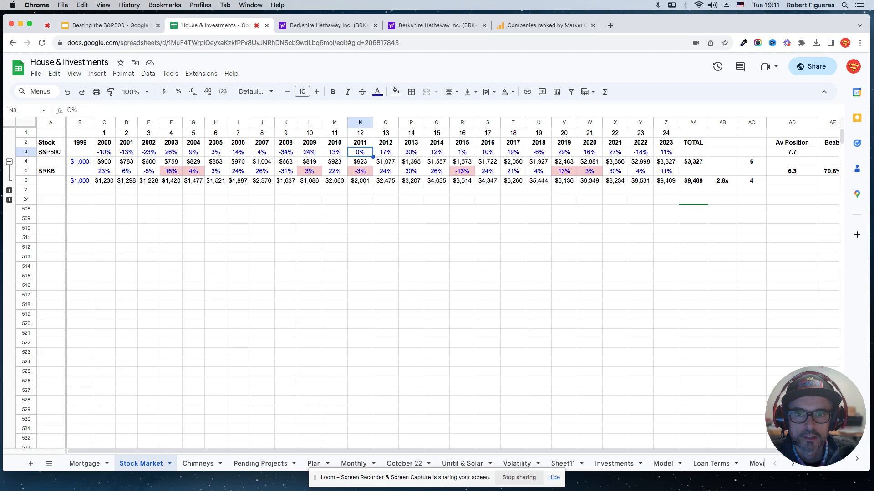
{"action": "left_click", "coordinate": [360, 171]}
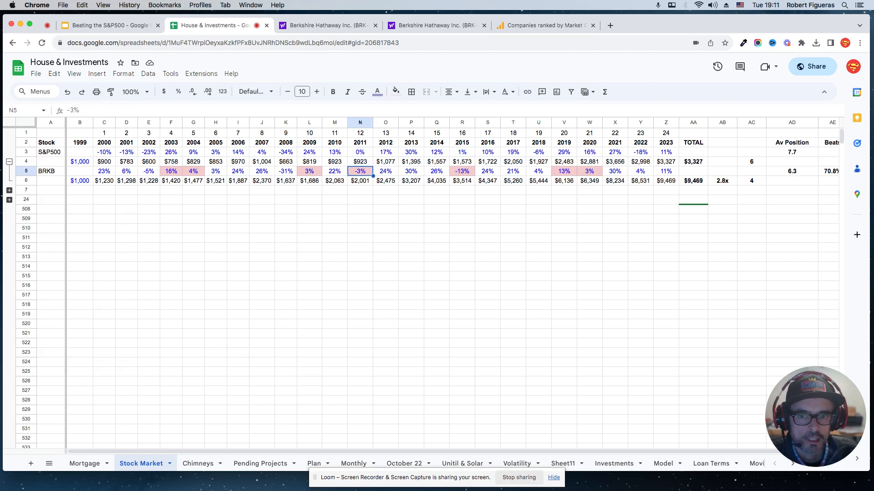
{"action": "left_click", "coordinate": [104, 171]}
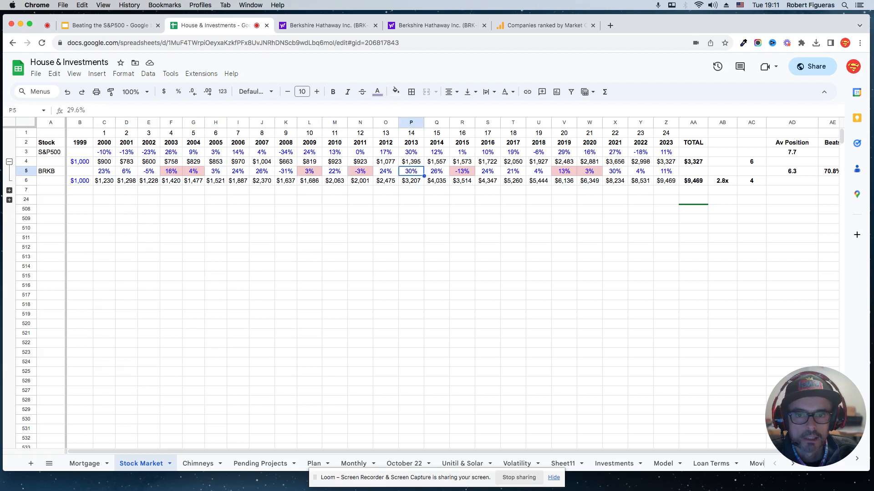
{"action": "left_click", "coordinate": [487, 171]}
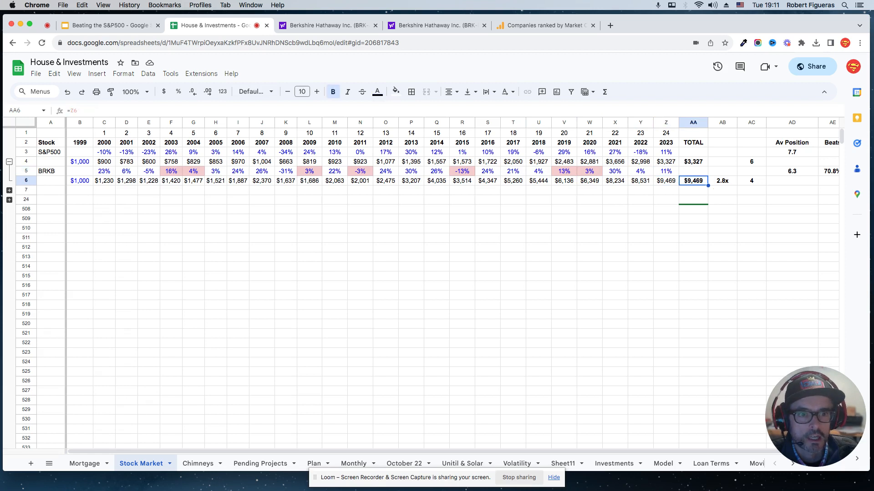
{"action": "left_click", "coordinate": [692, 162]}
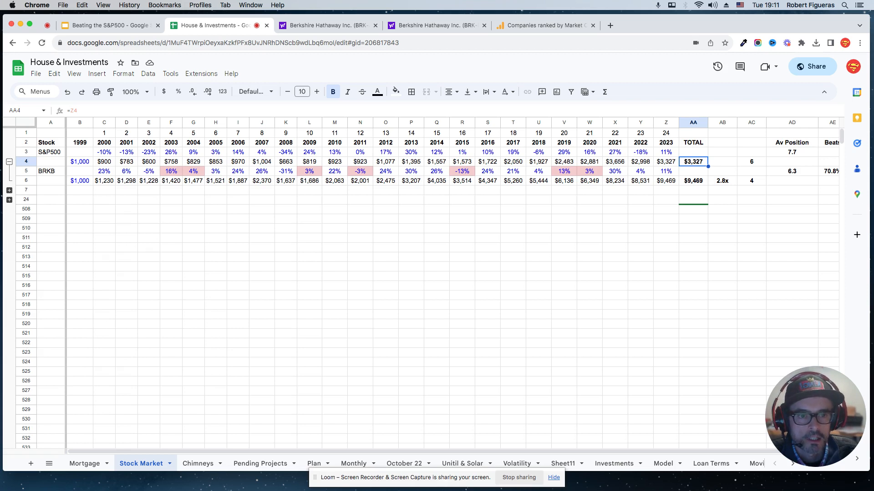
{"action": "mouse_move", "coordinate": [62, 143]}
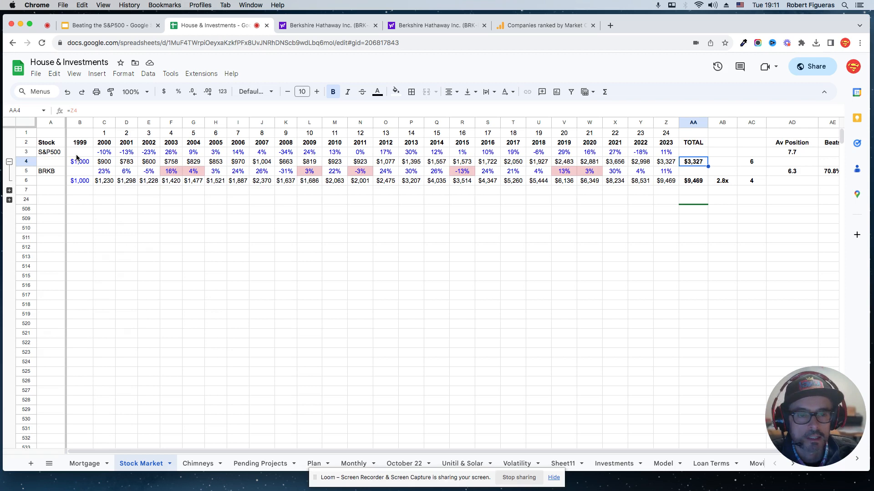
Verify S&P500 and BRKB compounding formulas and the $9,469 BRKB total, then move to the BRK-A quote
{"action": "left_click", "coordinate": [639, 162]}
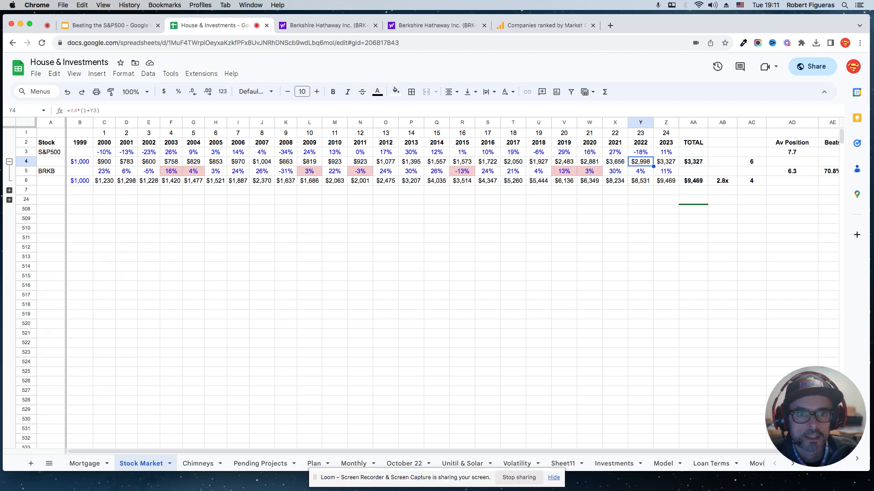
{"action": "left_click", "coordinate": [385, 161]}
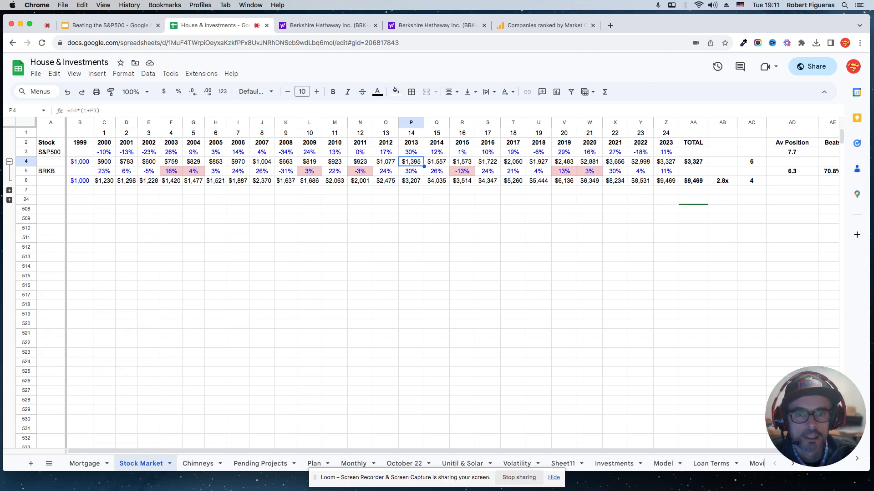
{"action": "left_click", "coordinate": [284, 180]}
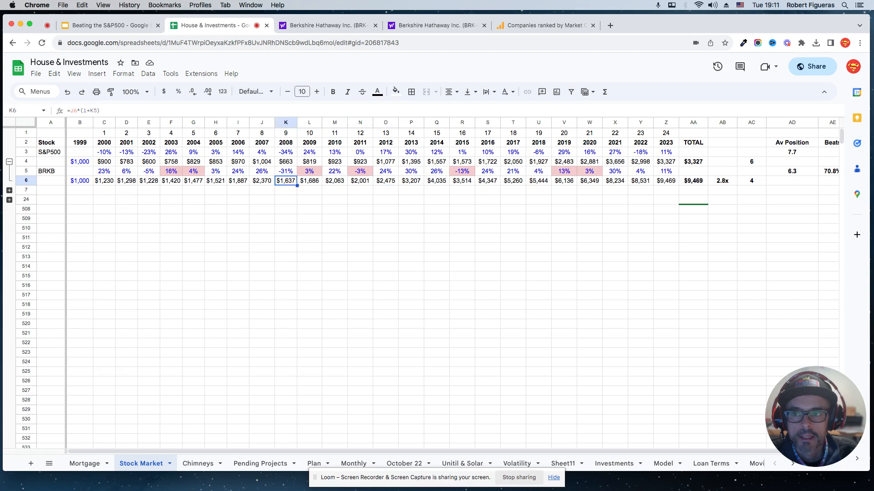
{"action": "left_click", "coordinate": [80, 180]}
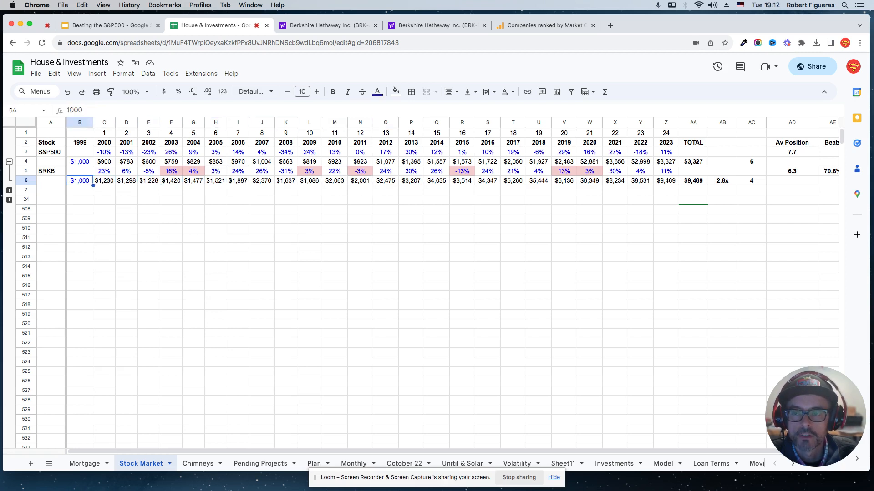
{"action": "left_click", "coordinate": [79, 171]}
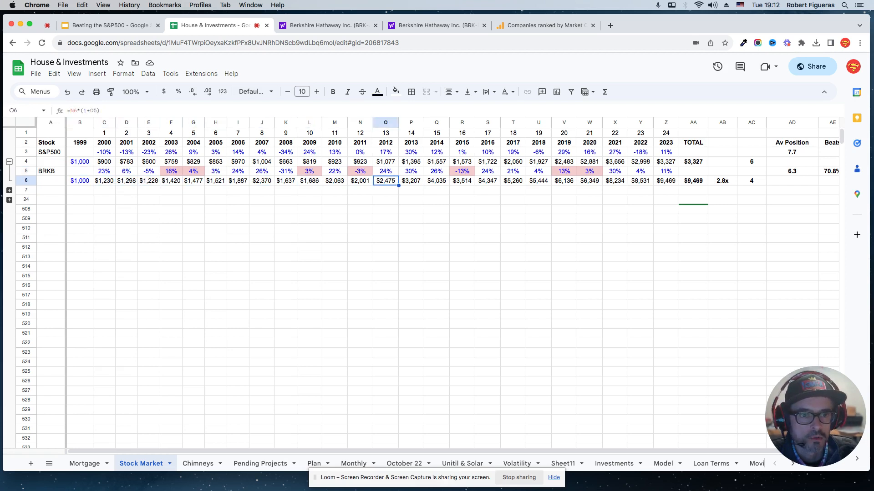
{"action": "left_click", "coordinate": [694, 180]}
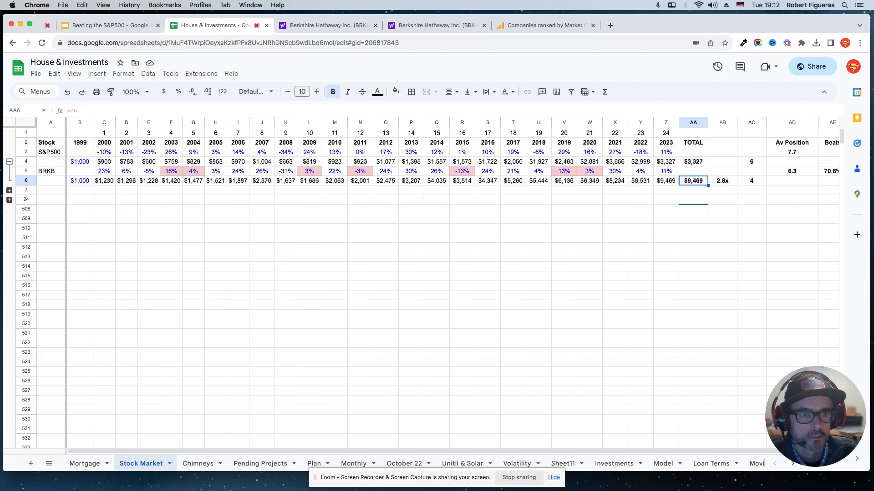
{"action": "left_click", "coordinate": [328, 25]}
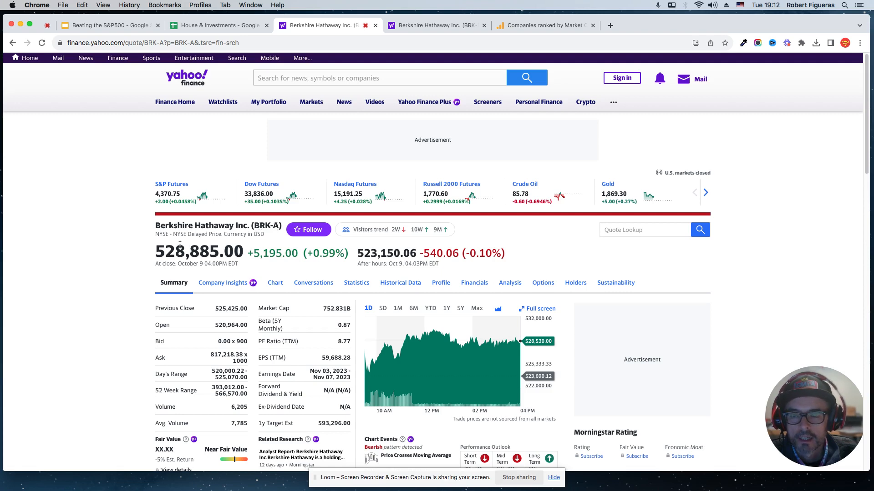
Compare the BRK-A $528,885 and BRK-B $348.55 quotes, return to the sheet and expand the big-tech tables
{"action": "double_click", "coordinate": [190, 252]}
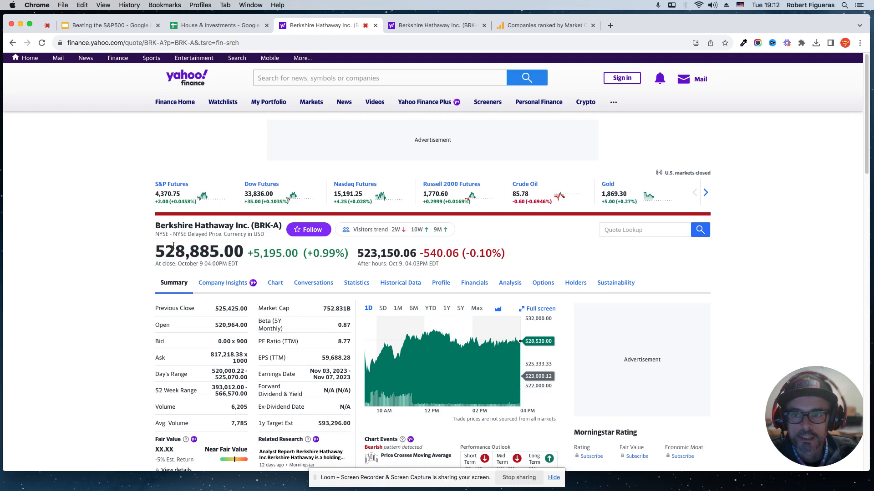
{"action": "left_click", "coordinate": [435, 26]}
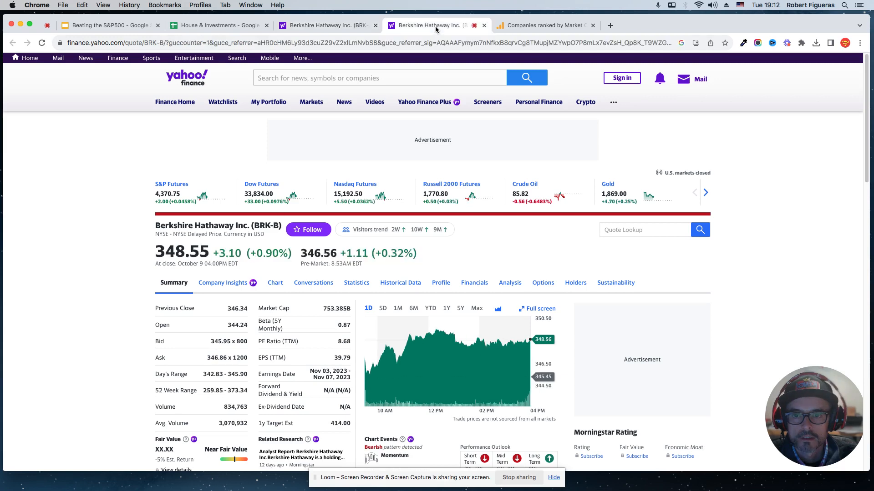
{"action": "mouse_move", "coordinate": [289, 206]}
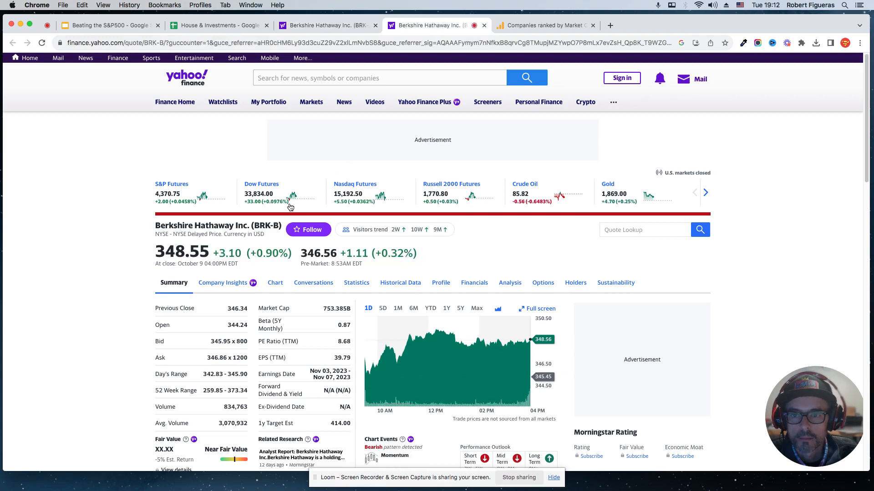
{"action": "mouse_move", "coordinate": [218, 244]}
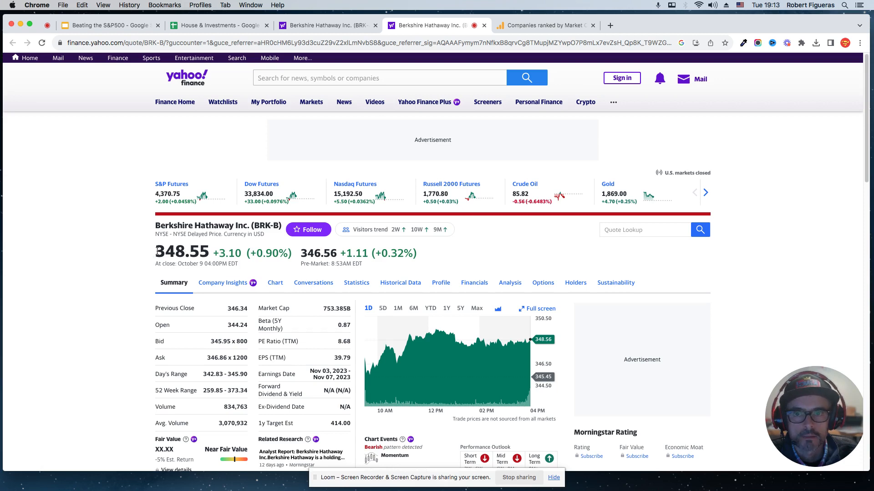
{"action": "mouse_move", "coordinate": [525, 353]}
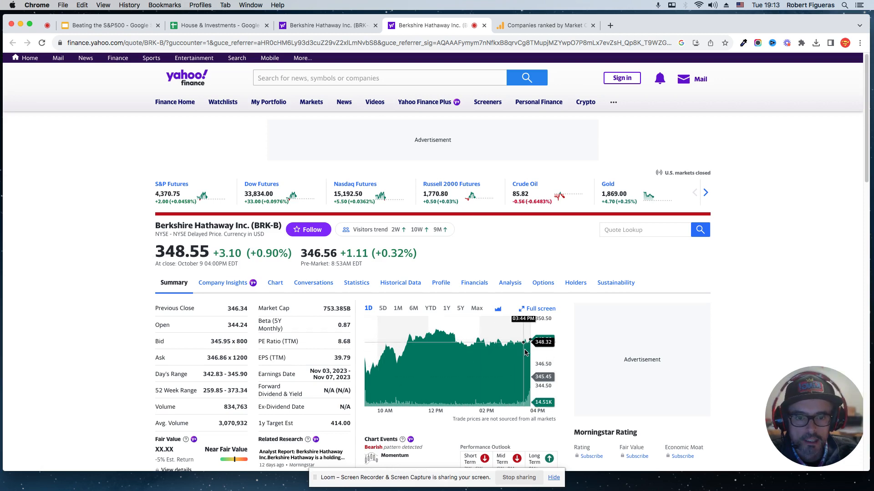
{"action": "mouse_move", "coordinate": [393, 306]}
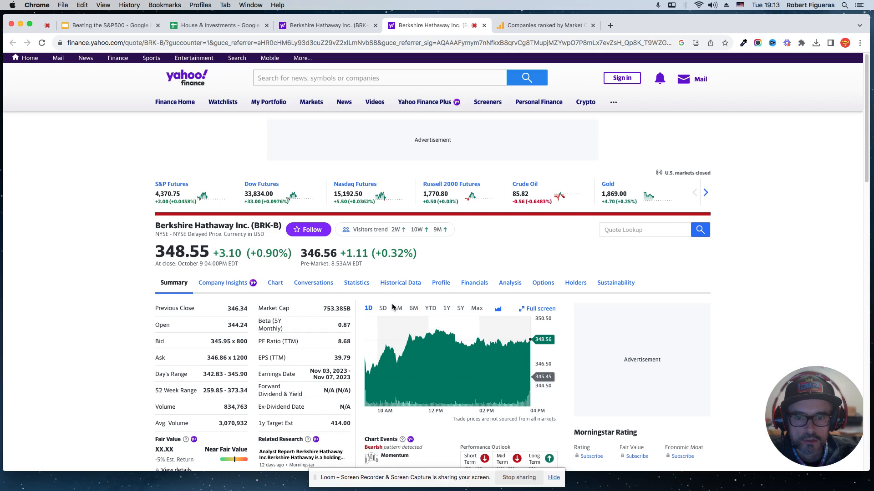
{"action": "mouse_move", "coordinate": [455, 334]}
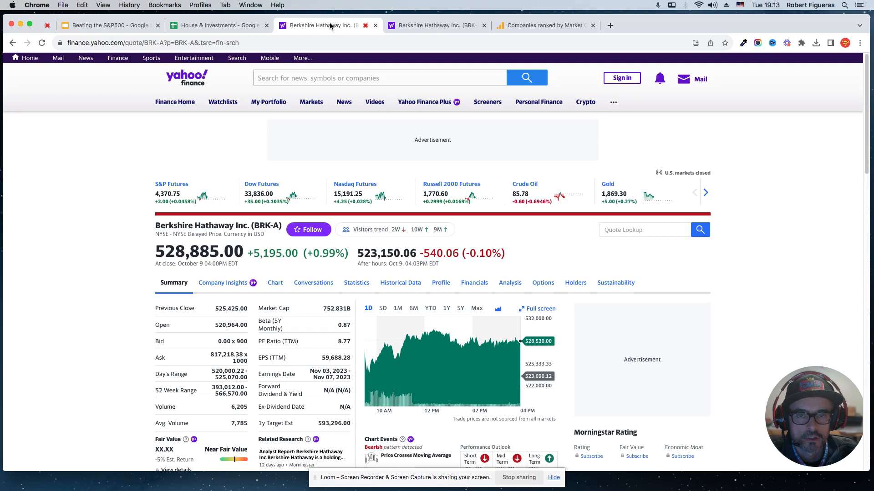
{"action": "left_click", "coordinate": [435, 26]}
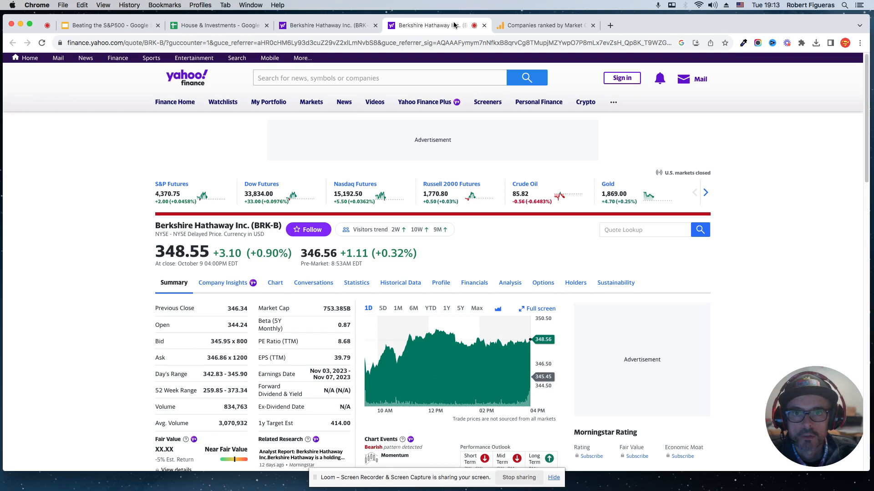
{"action": "left_click", "coordinate": [218, 26]}
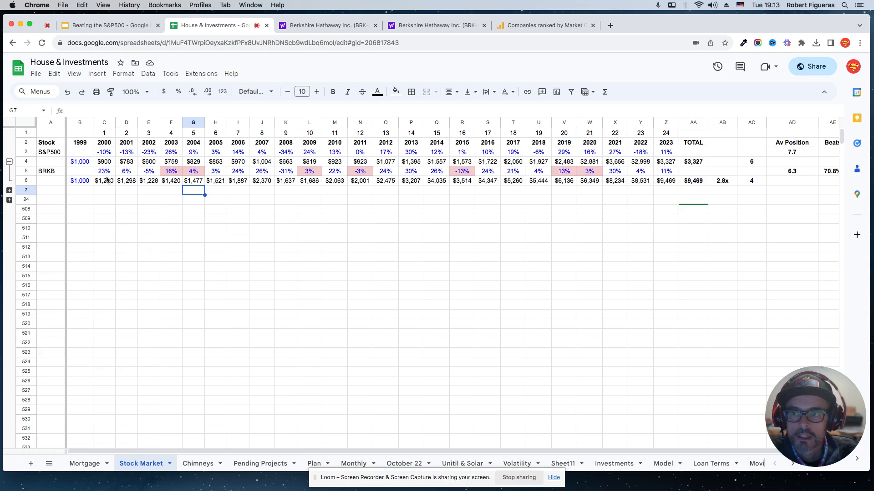
{"action": "mouse_move", "coordinate": [55, 173]}
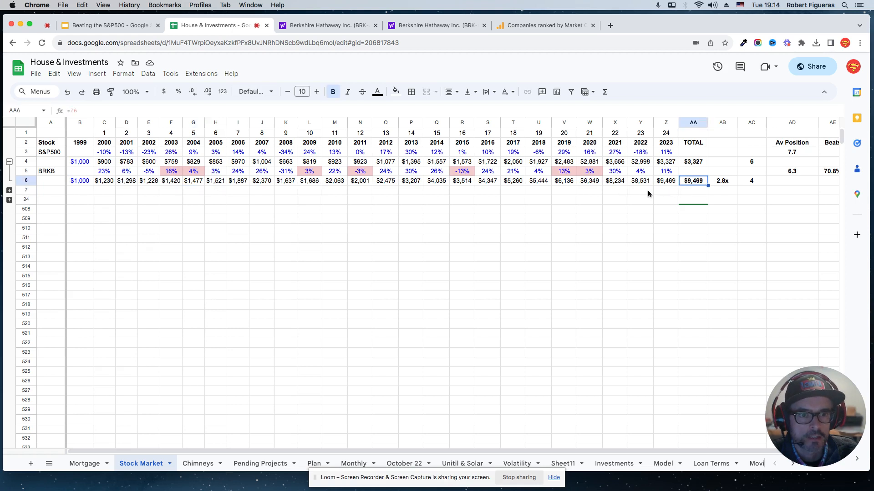
{"action": "mouse_move", "coordinate": [266, 195]}
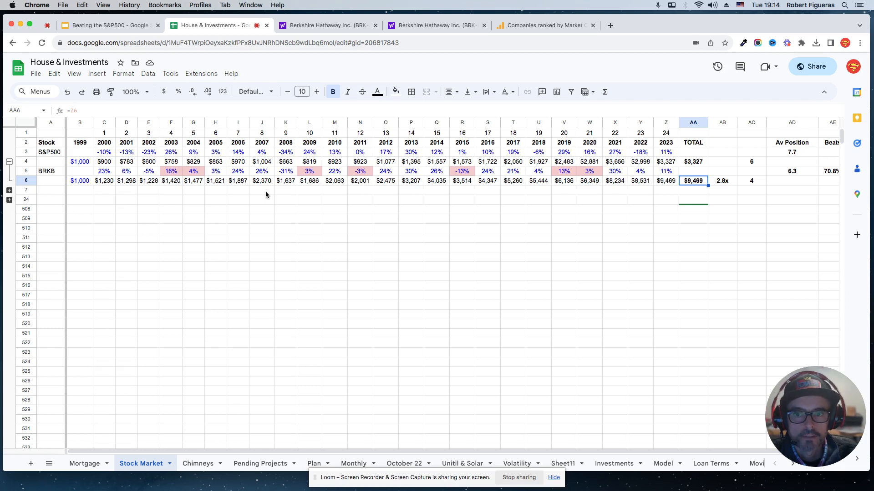
{"action": "left_click", "coordinate": [261, 189]}
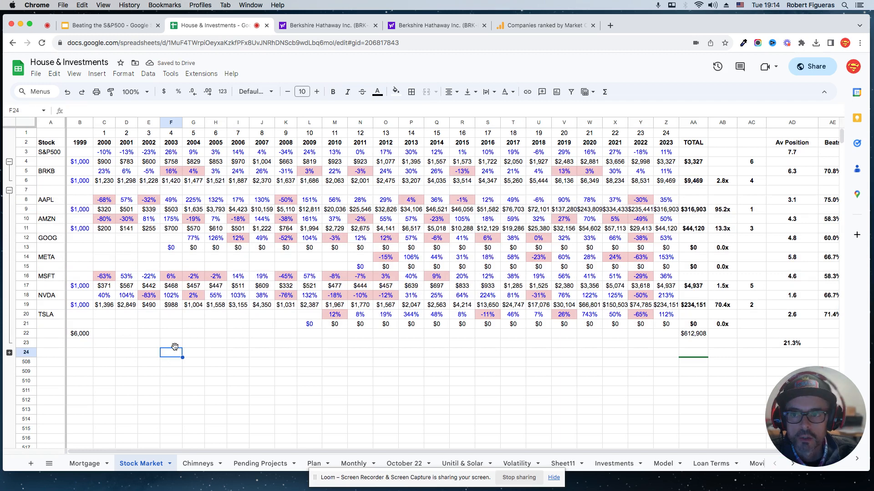
{"action": "mouse_move", "coordinate": [103, 239]}
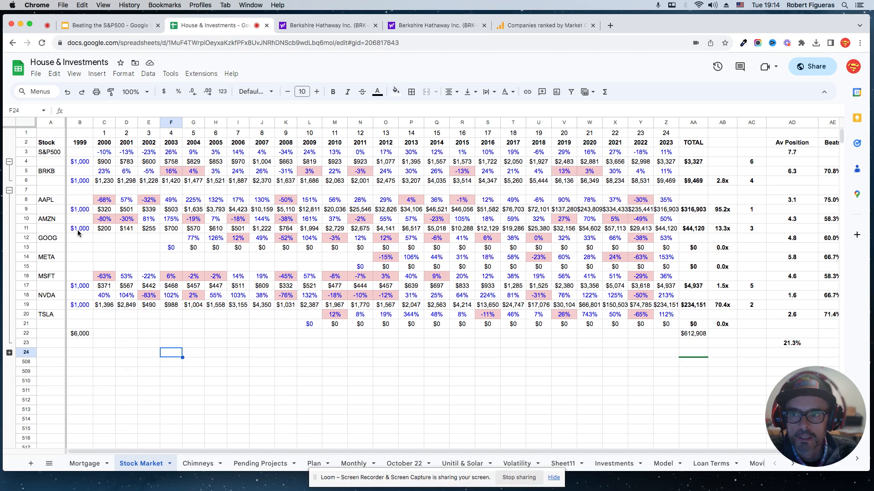
{"action": "mouse_move", "coordinate": [129, 273]}
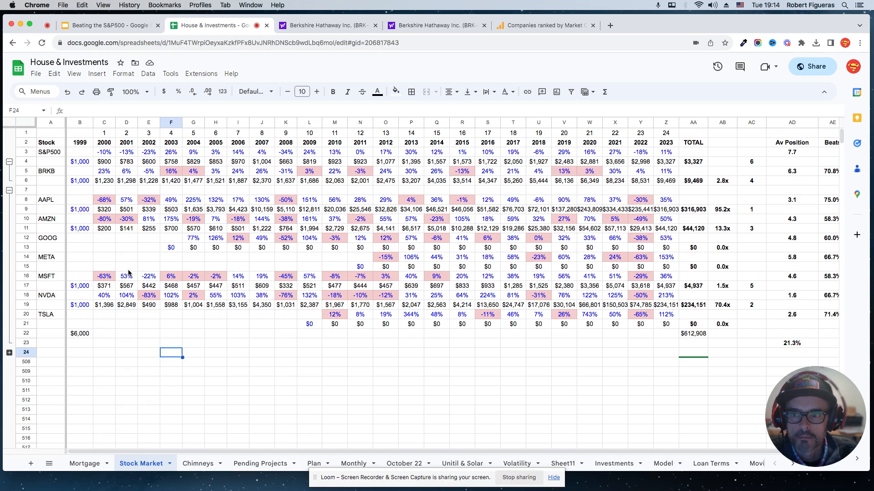
{"action": "mouse_move", "coordinate": [116, 316]}
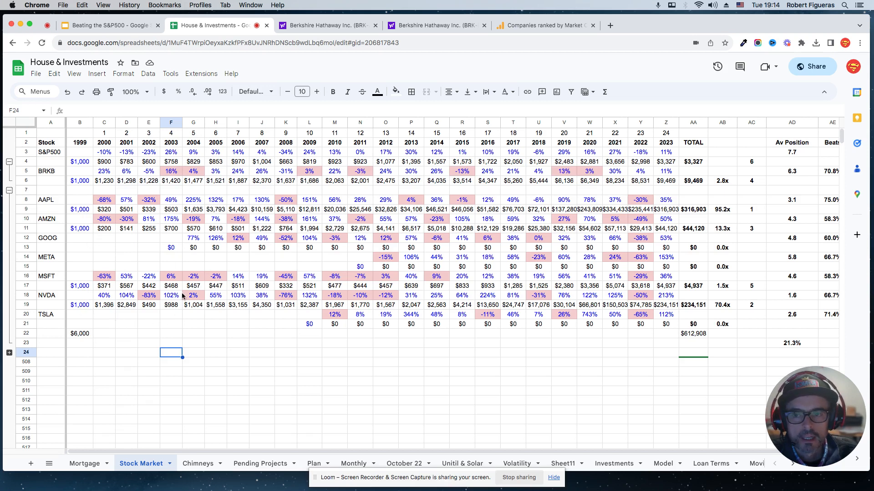
{"action": "mouse_move", "coordinate": [506, 71]}
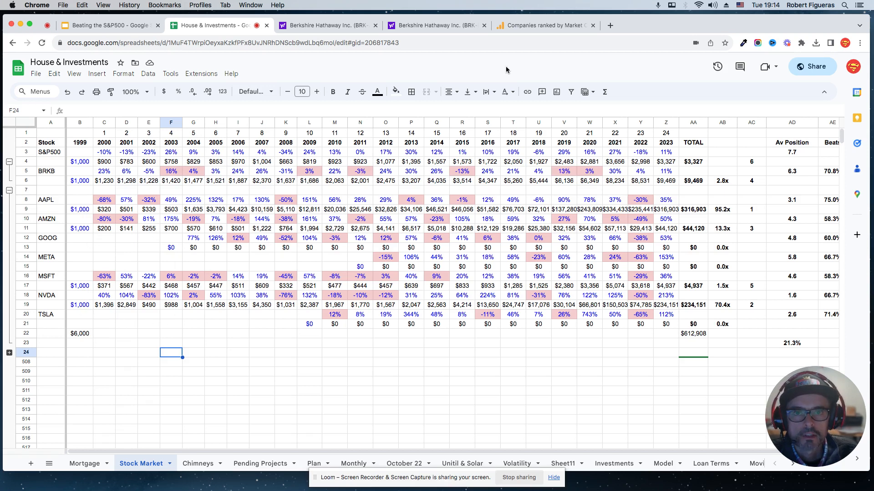
Open the companiesmarketcap.com ranking of largest companies by market cap
{"action": "left_click", "coordinate": [541, 26]}
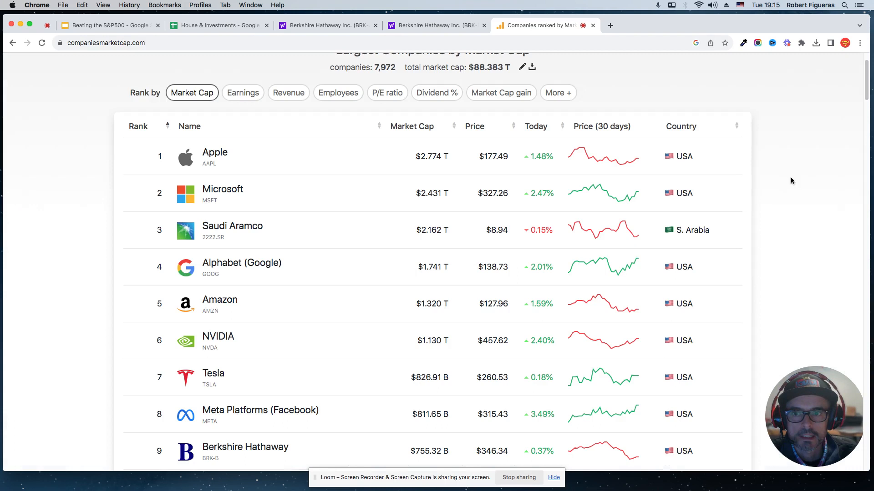
{"action": "mouse_move", "coordinate": [215, 152]}
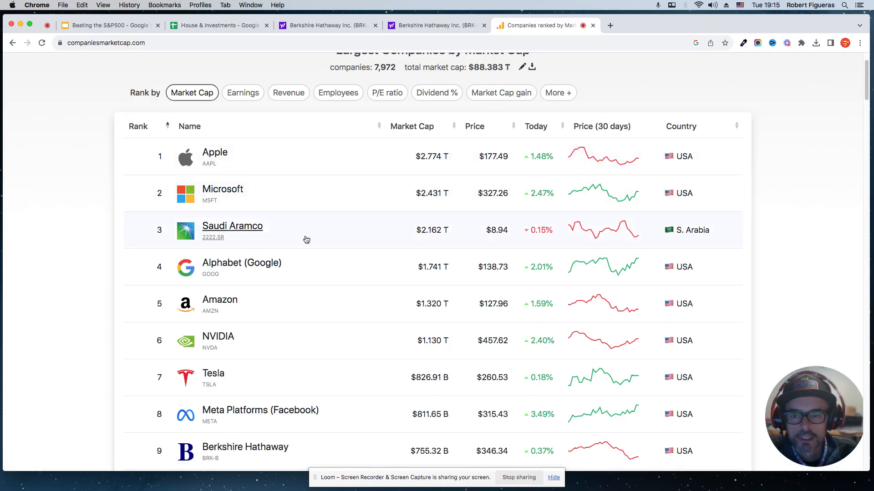
{"action": "mouse_move", "coordinate": [267, 375]}
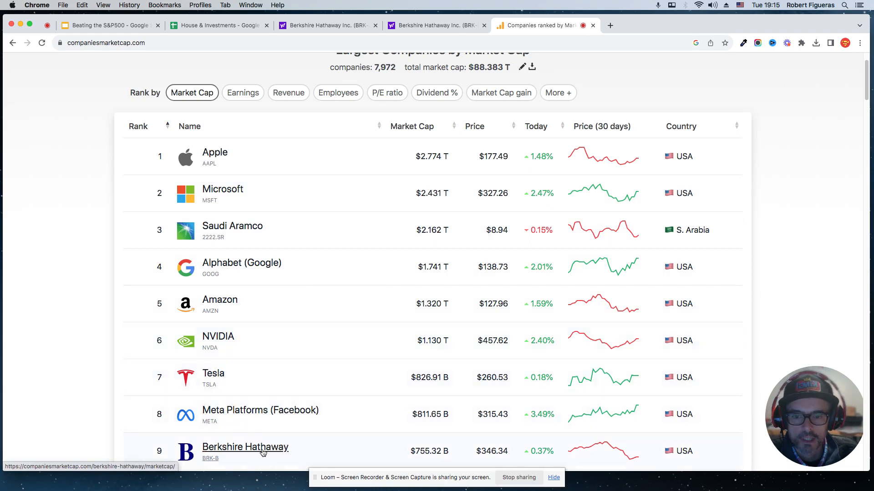
{"action": "mouse_move", "coordinate": [262, 454]}
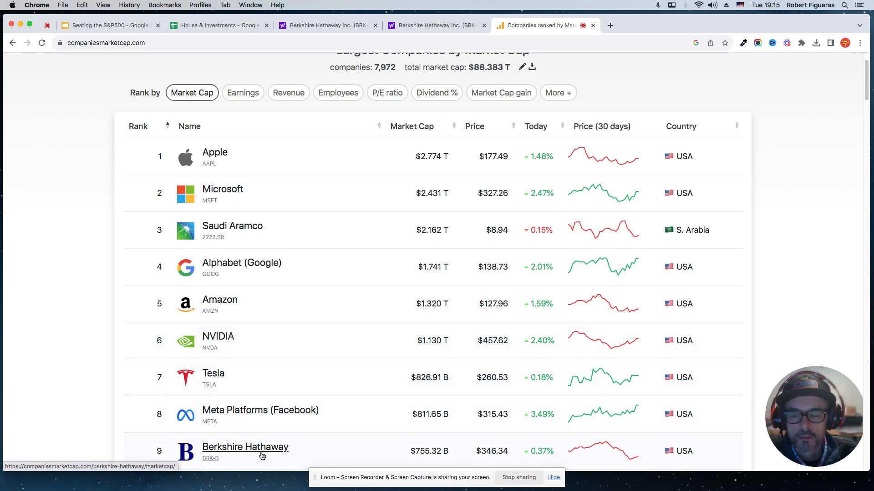
{"action": "mouse_move", "coordinate": [213, 373]}
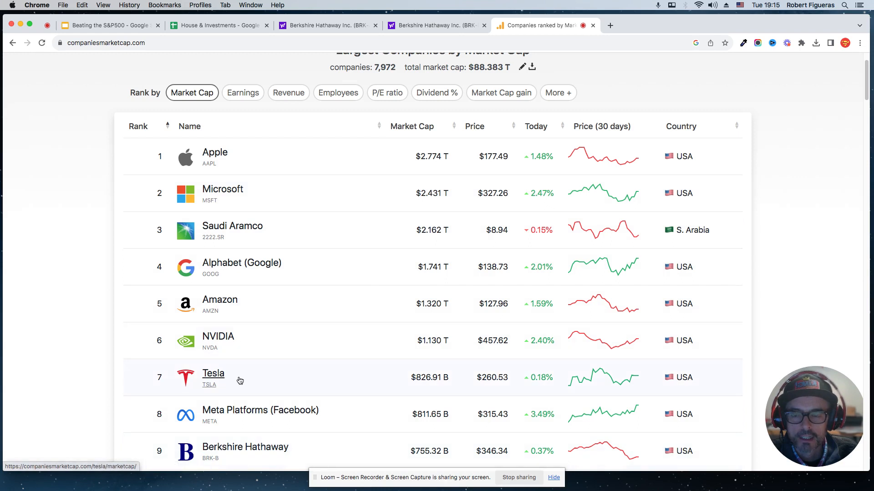
{"action": "mouse_move", "coordinate": [228, 397]}
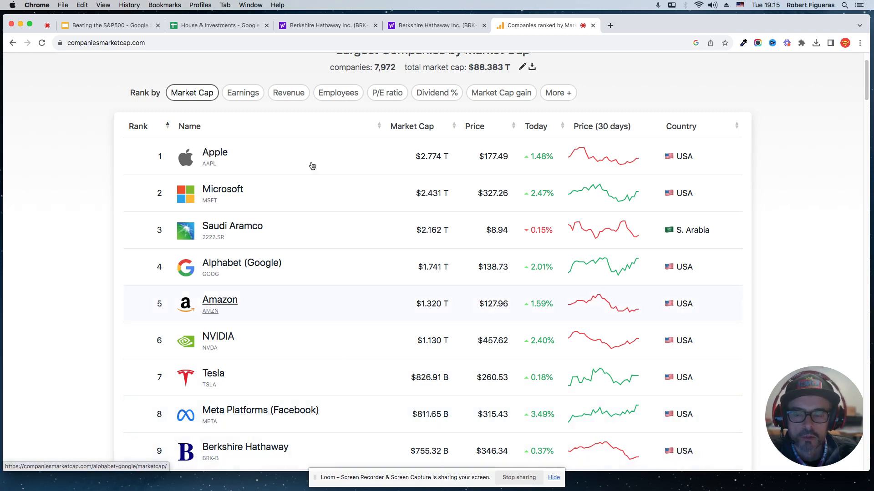
Return from the market-cap ranking to the House & Investments spreadsheet
{"action": "left_click", "coordinate": [217, 25]}
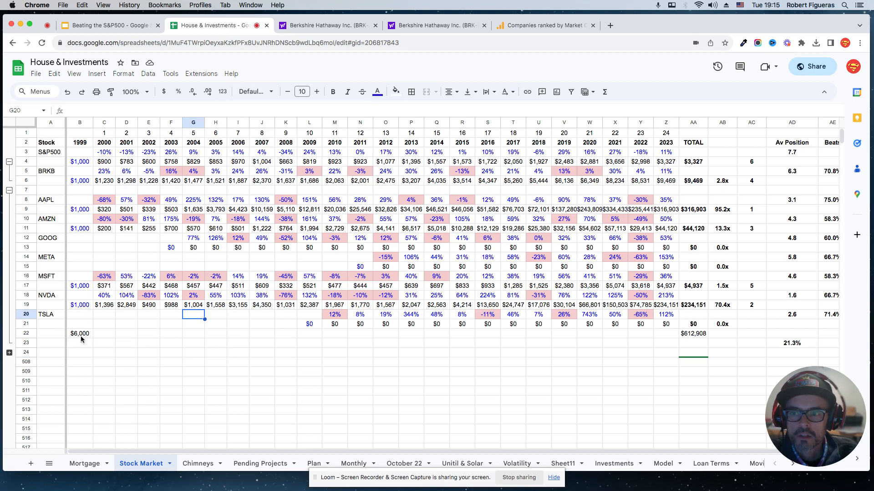
{"action": "left_click", "coordinate": [80, 333]}
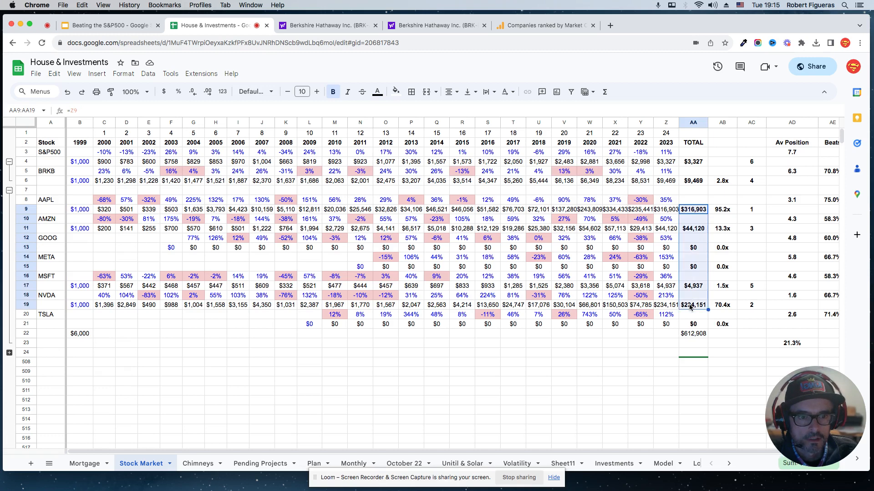
{"action": "mouse_move", "coordinate": [760, 362]}
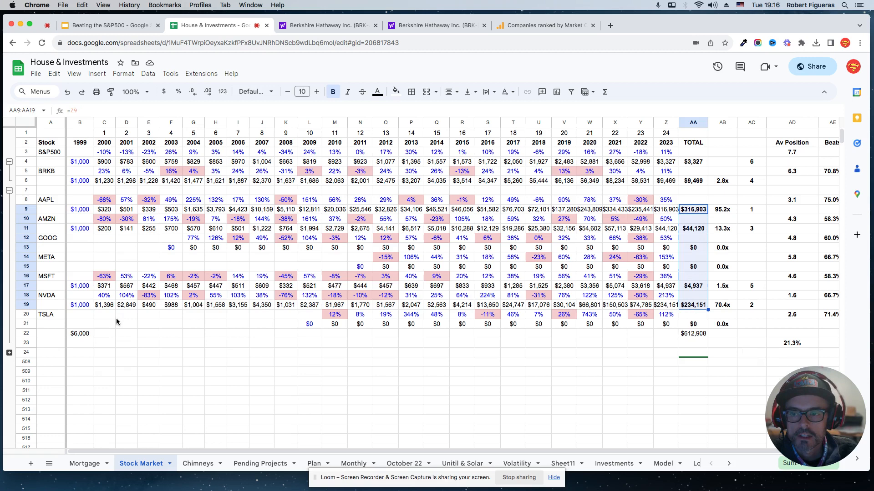
{"action": "mouse_move", "coordinate": [108, 326]}
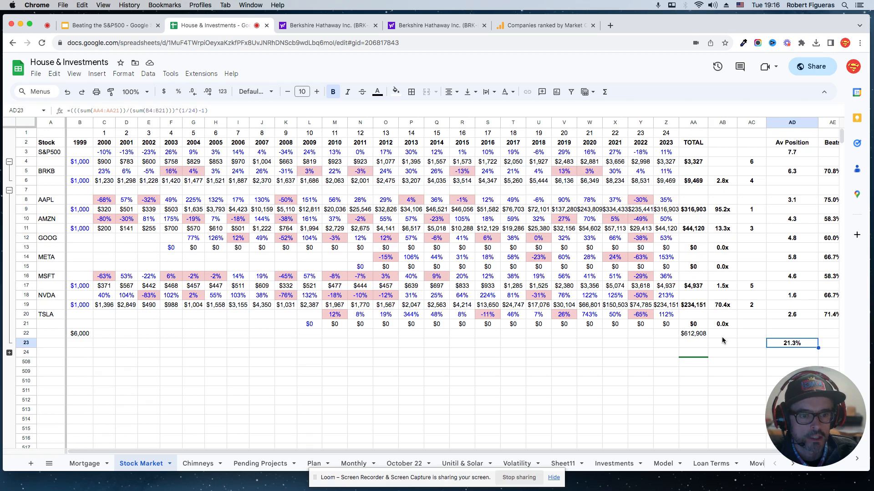
{"action": "mouse_move", "coordinate": [213, 249]}
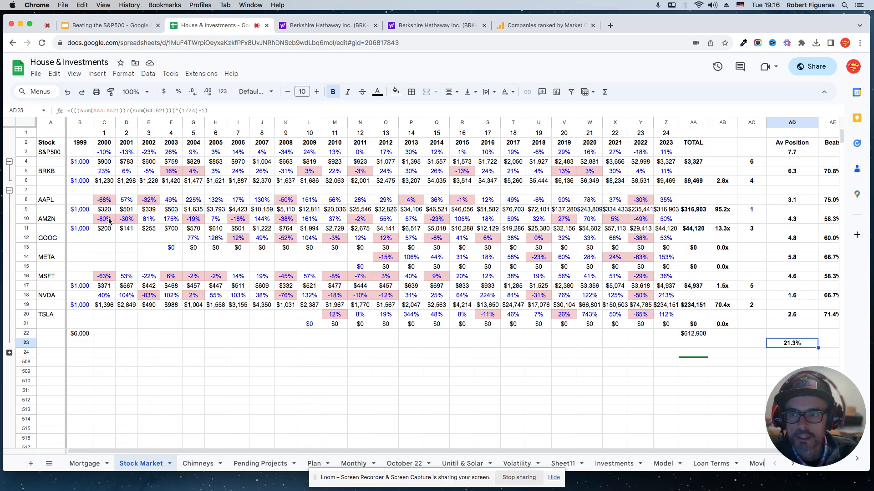
{"action": "left_click", "coordinate": [126, 218]}
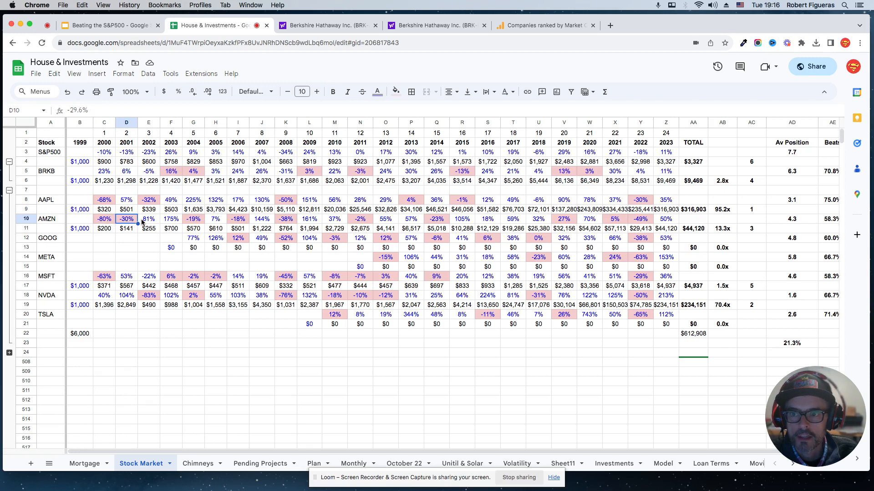
{"action": "left_click", "coordinate": [193, 219]}
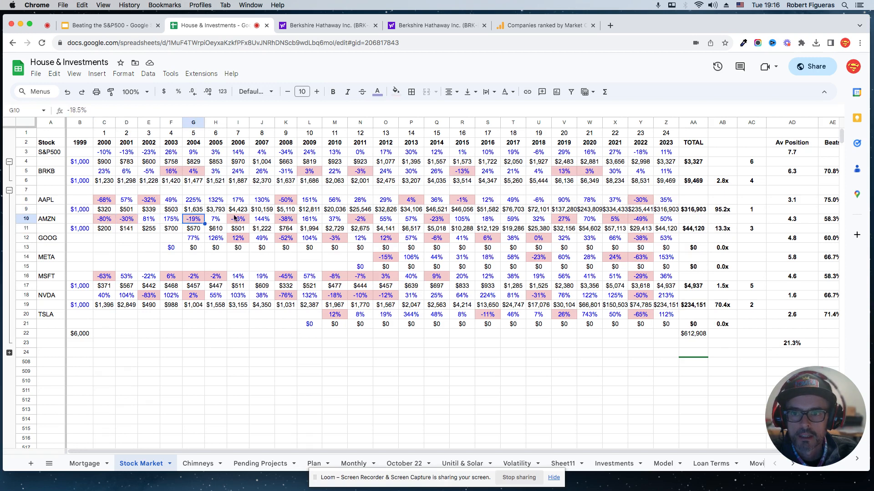
{"action": "left_click", "coordinate": [285, 219]}
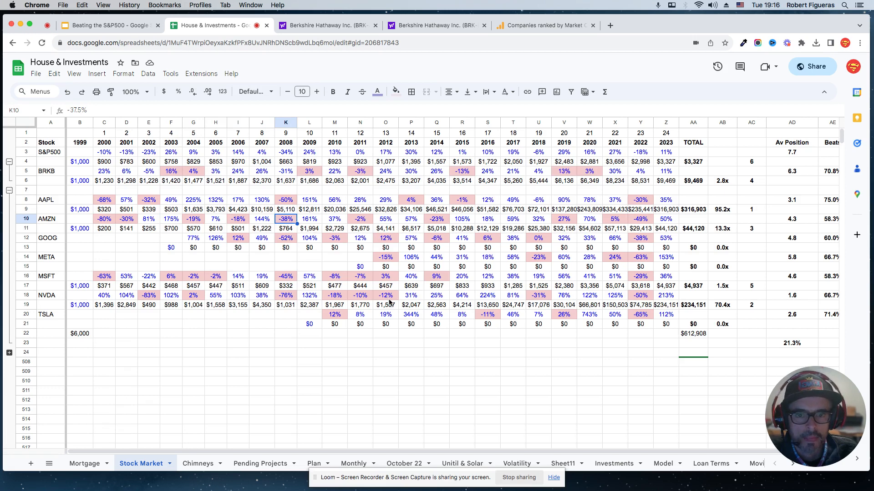
{"action": "mouse_move", "coordinate": [551, 281]}
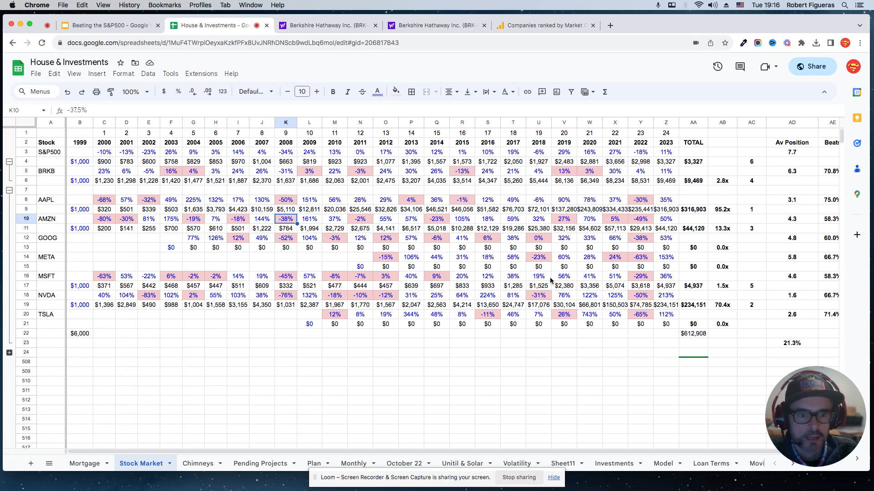
{"action": "mouse_move", "coordinate": [335, 252]}
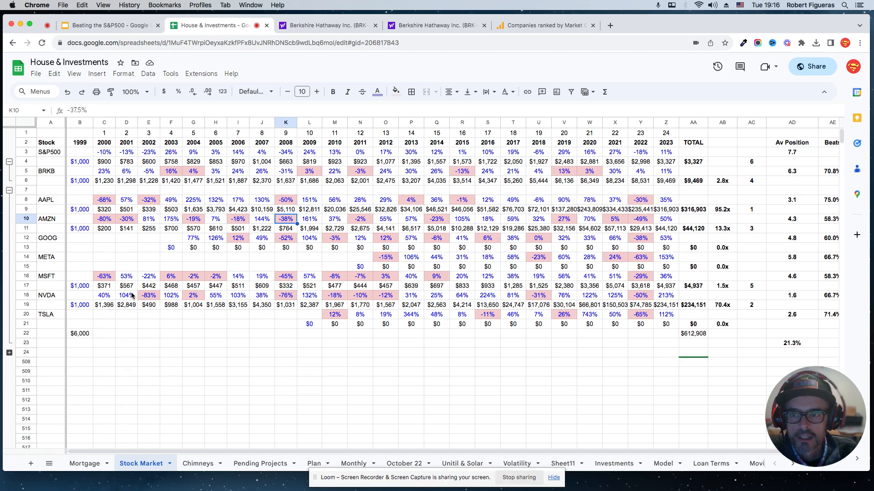
{"action": "left_click", "coordinate": [125, 295]}
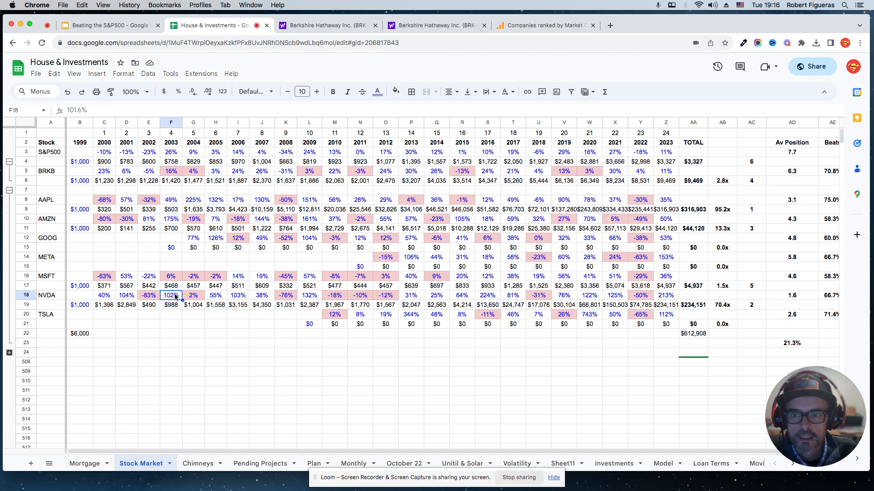
{"action": "left_click", "coordinate": [215, 295]}
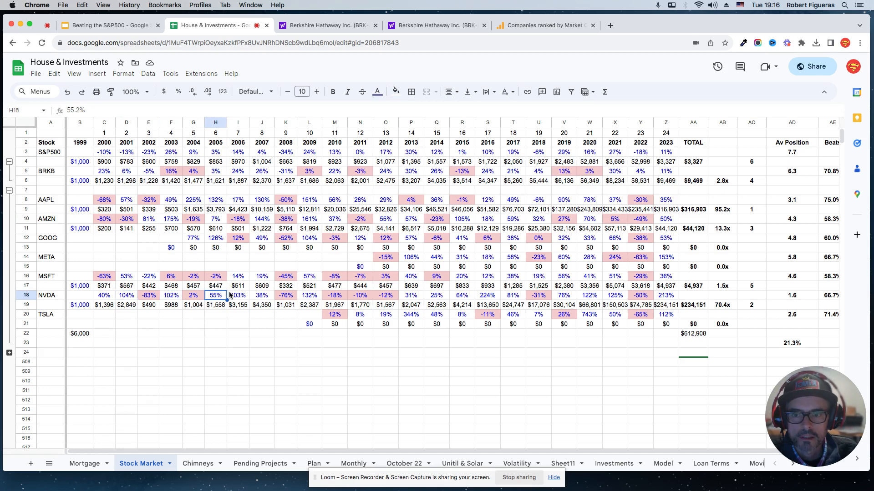
{"action": "left_click", "coordinate": [237, 295]}
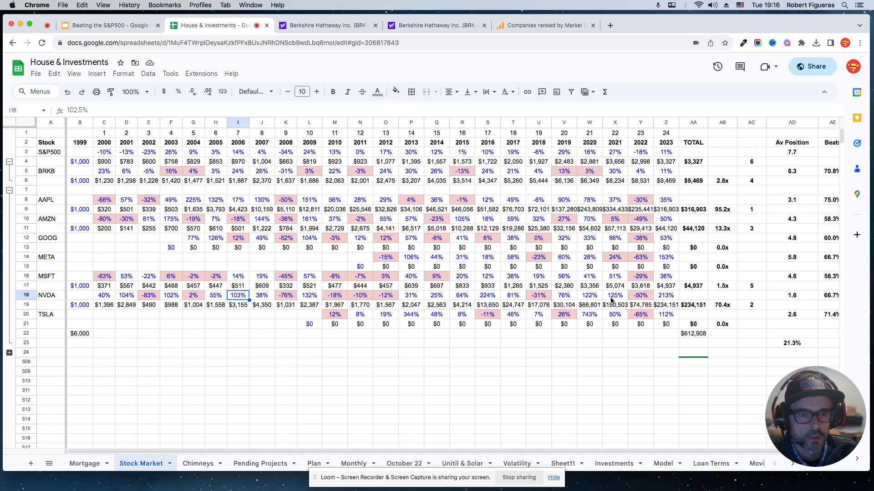
{"action": "left_click", "coordinate": [589, 295]}
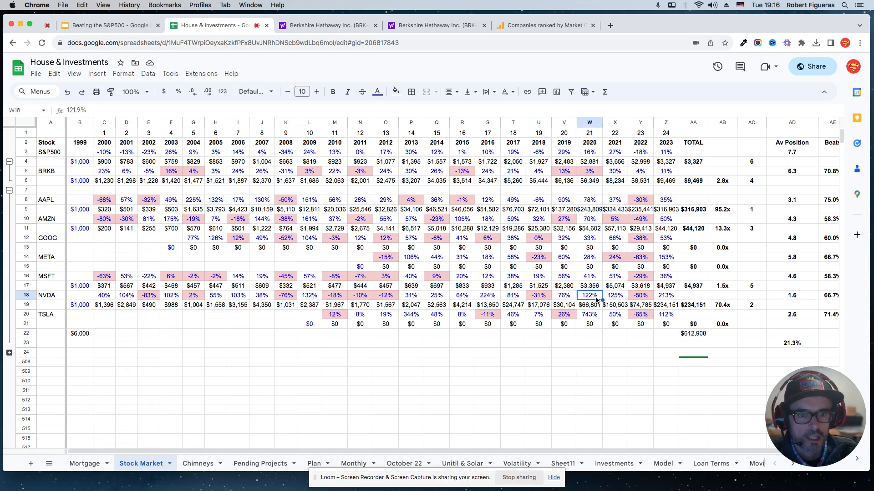
{"action": "left_click", "coordinate": [616, 294]}
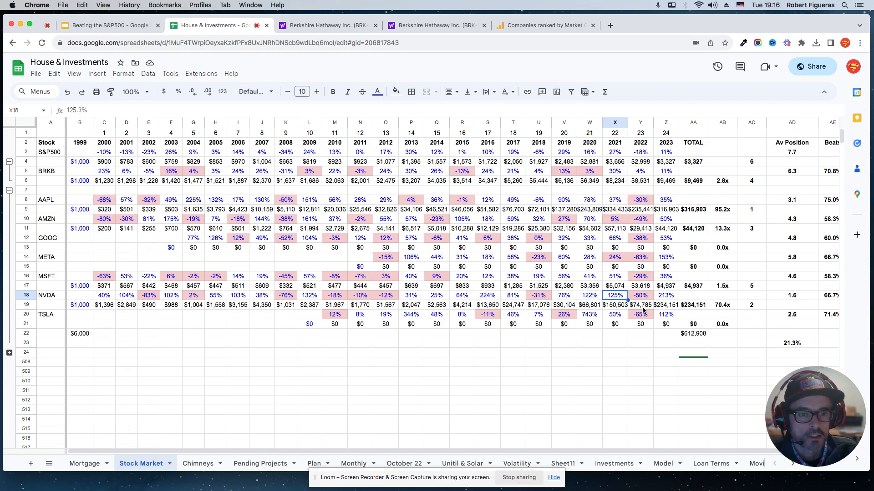
{"action": "left_click", "coordinate": [665, 295]}
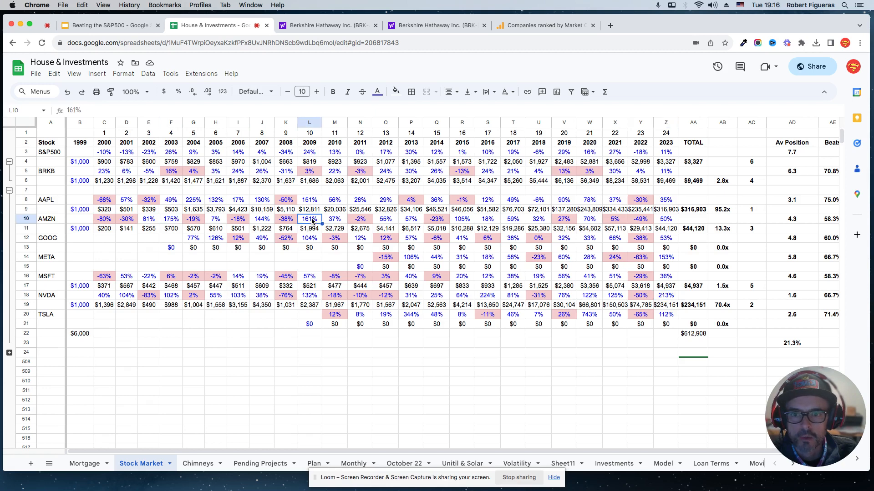
{"action": "left_click", "coordinate": [461, 219]}
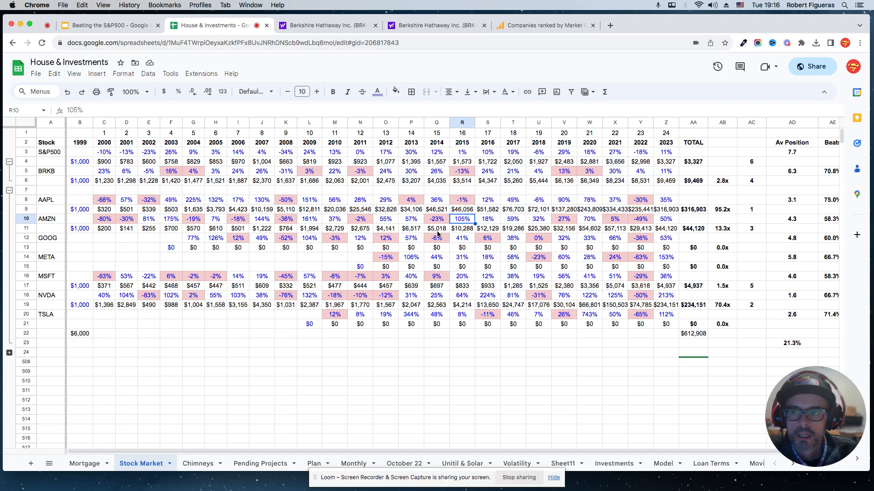
{"action": "mouse_move", "coordinate": [486, 247]}
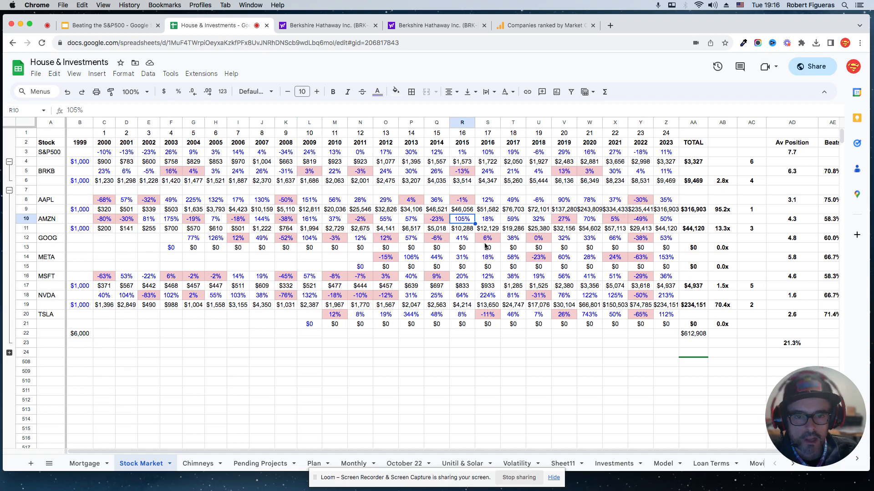
{"action": "mouse_move", "coordinate": [528, 291]}
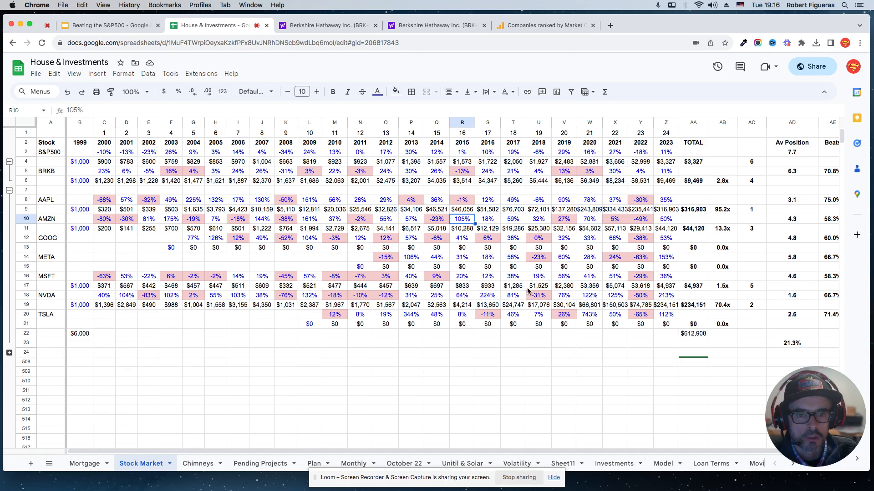
{"action": "mouse_move", "coordinate": [540, 206]}
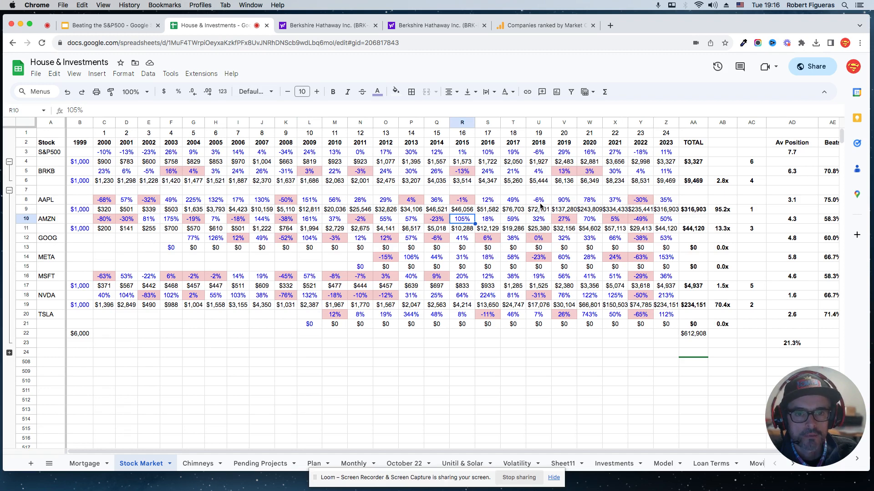
{"action": "mouse_move", "coordinate": [538, 205]}
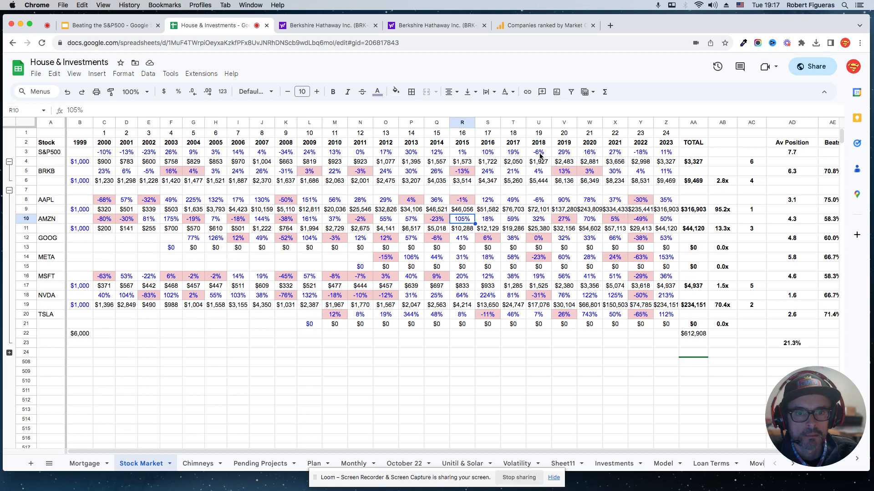
{"action": "left_click", "coordinate": [538, 152]}
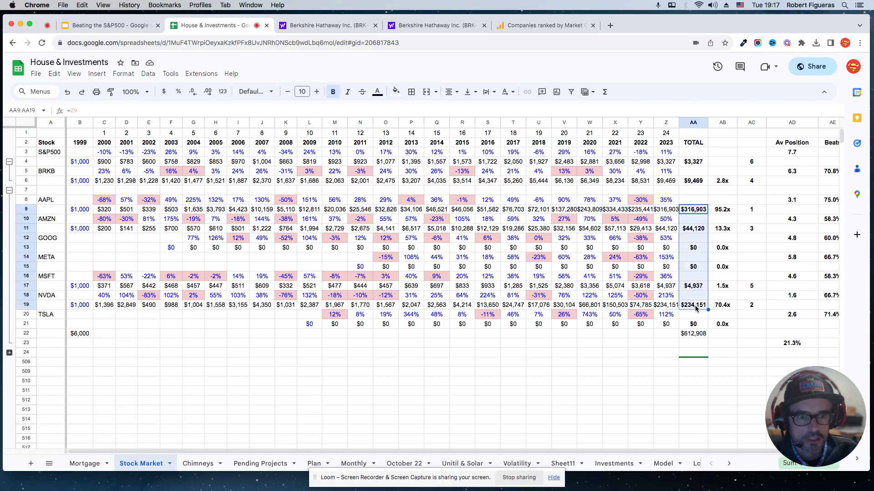
Expand the collapsed rows below the 1999 table and inspect its $612,908 total ending value formula
{"action": "left_click", "coordinate": [79, 257]}
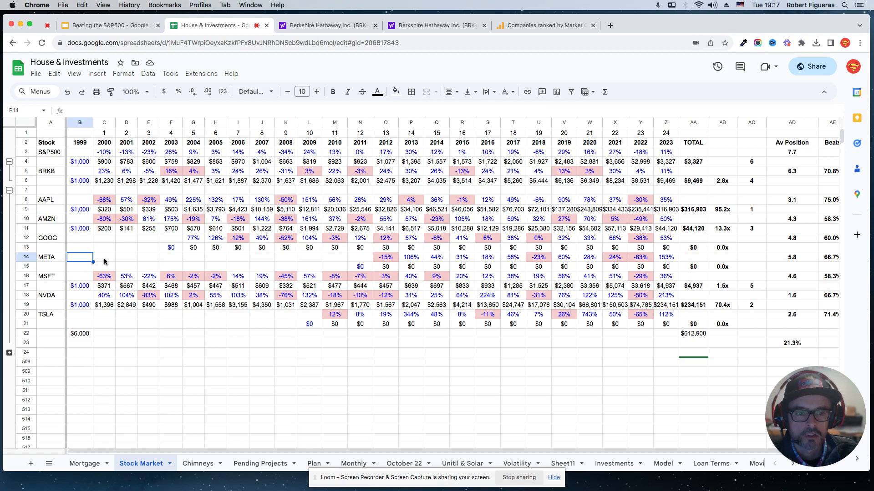
{"action": "mouse_move", "coordinate": [137, 320]}
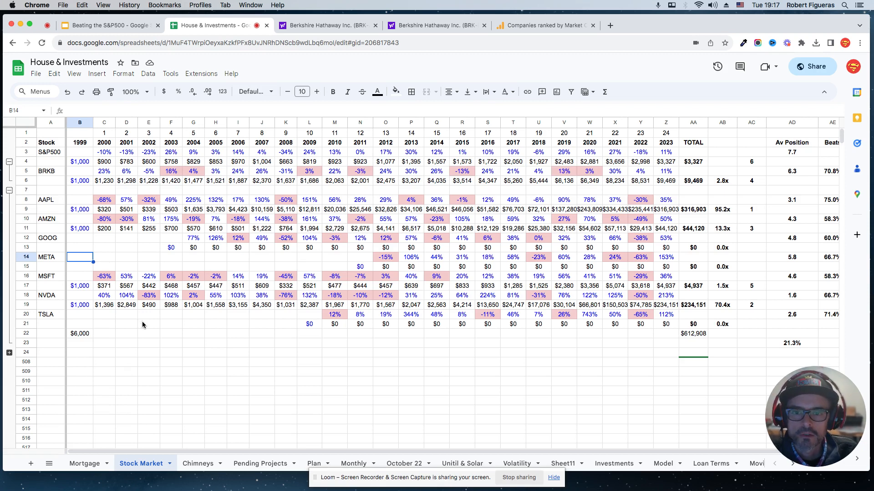
{"action": "left_click", "coordinate": [148, 324]}
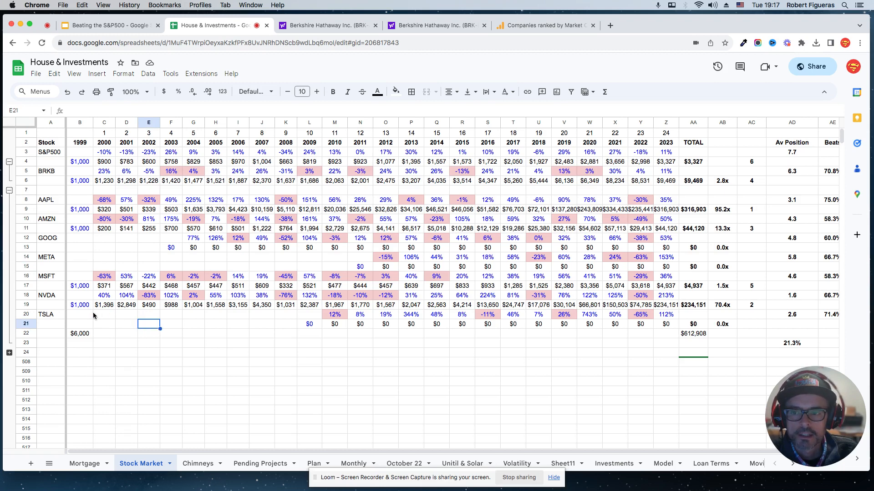
{"action": "mouse_move", "coordinate": [87, 310]}
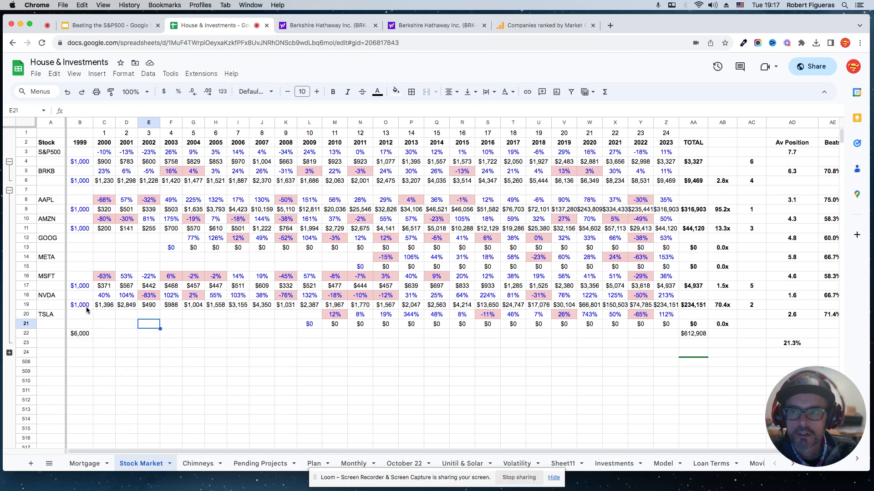
{"action": "mouse_move", "coordinate": [91, 313]}
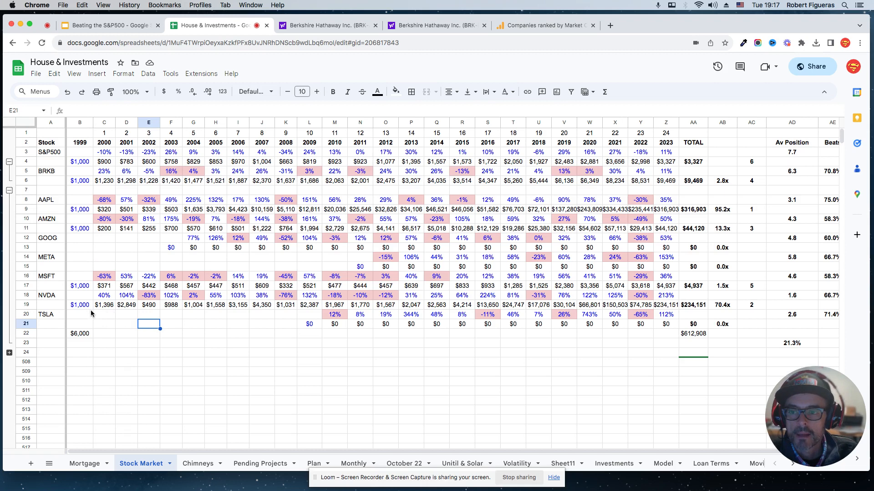
{"action": "mouse_move", "coordinate": [93, 315]}
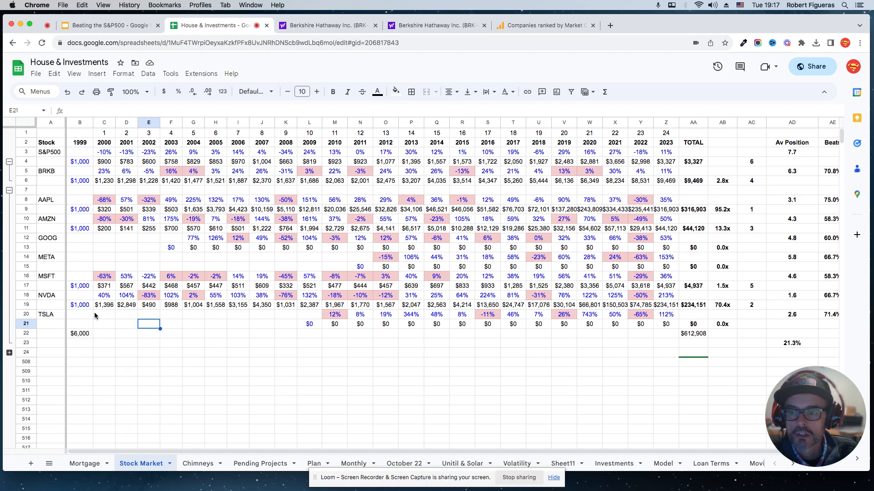
{"action": "mouse_move", "coordinate": [90, 308]}
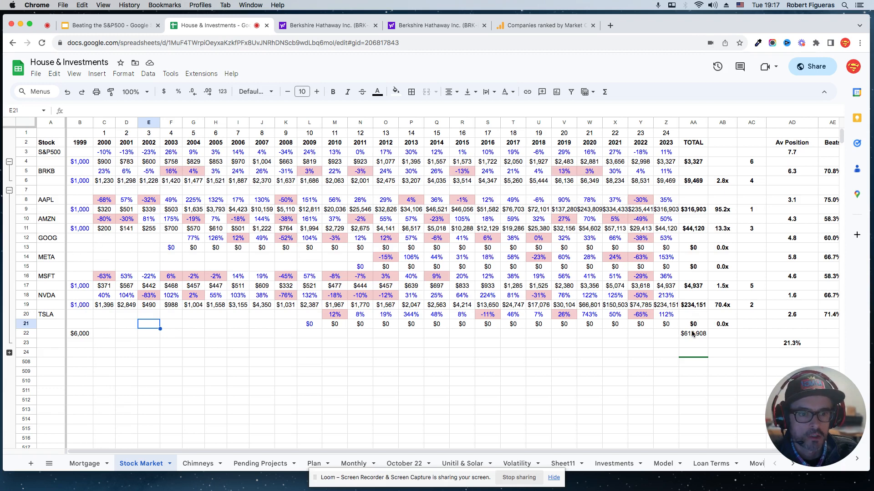
{"action": "left_click", "coordinate": [693, 333]}
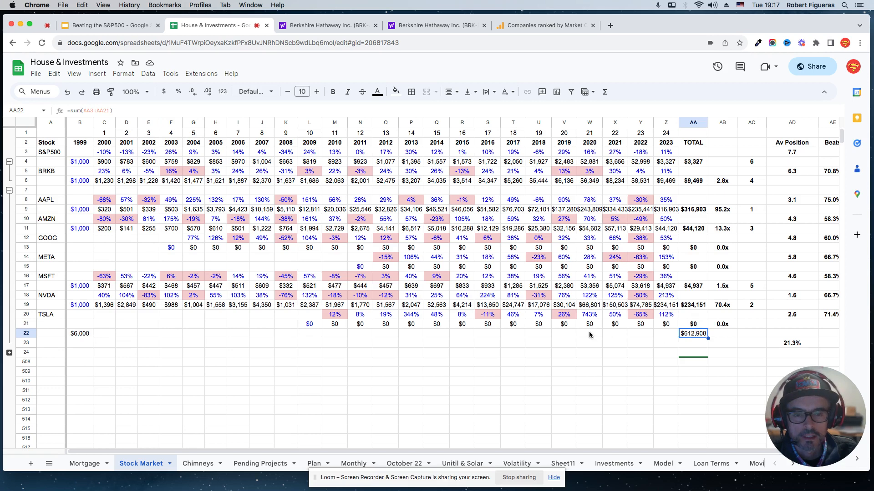
{"action": "left_click", "coordinate": [125, 323]}
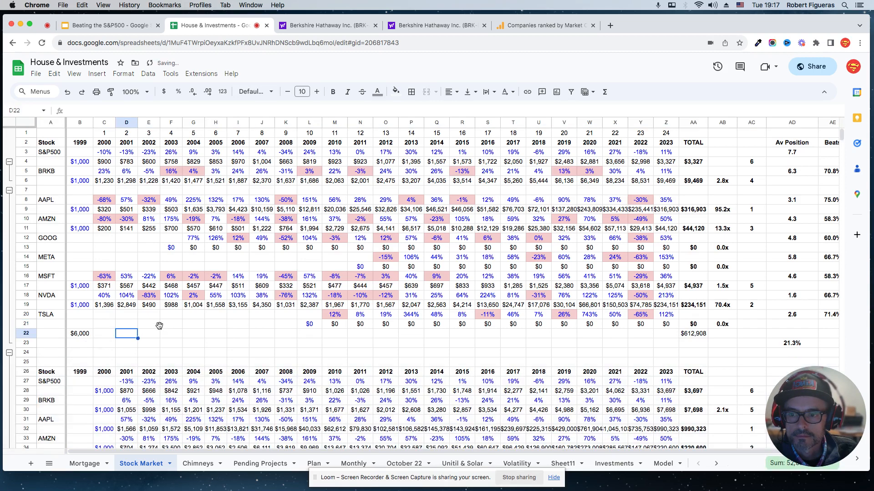
{"action": "scroll", "scroll_direction": "down", "scroll_amount": 3}
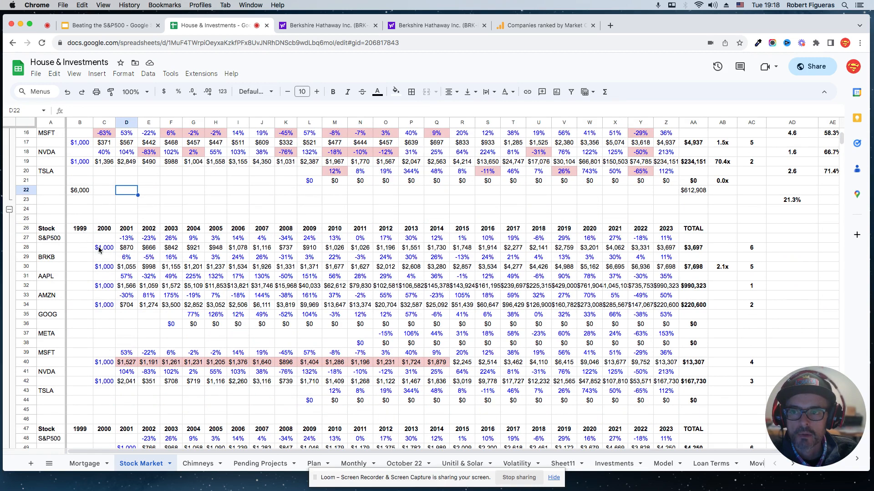
{"action": "mouse_move", "coordinate": [115, 300]}
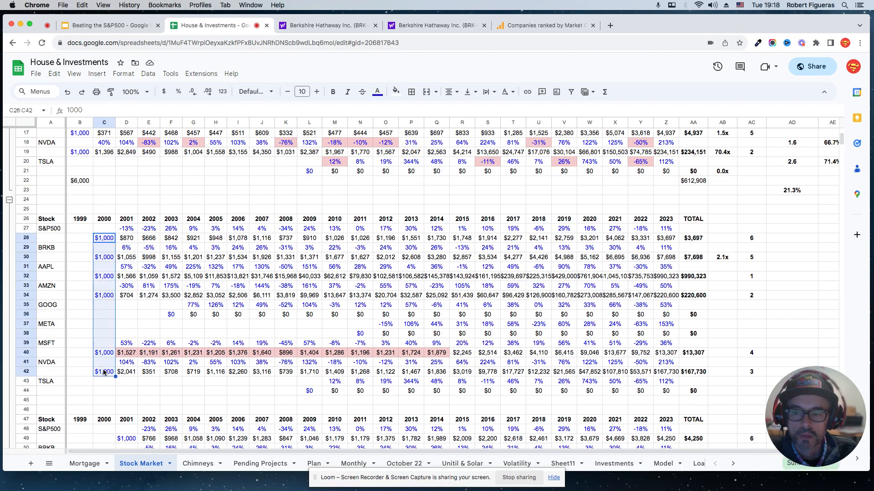
{"action": "mouse_move", "coordinate": [105, 344]}
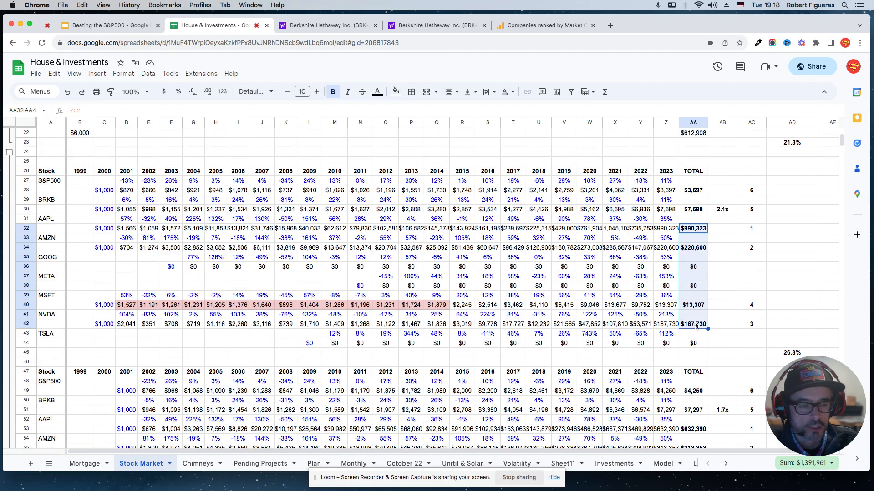
{"action": "left_click", "coordinate": [722, 314]}
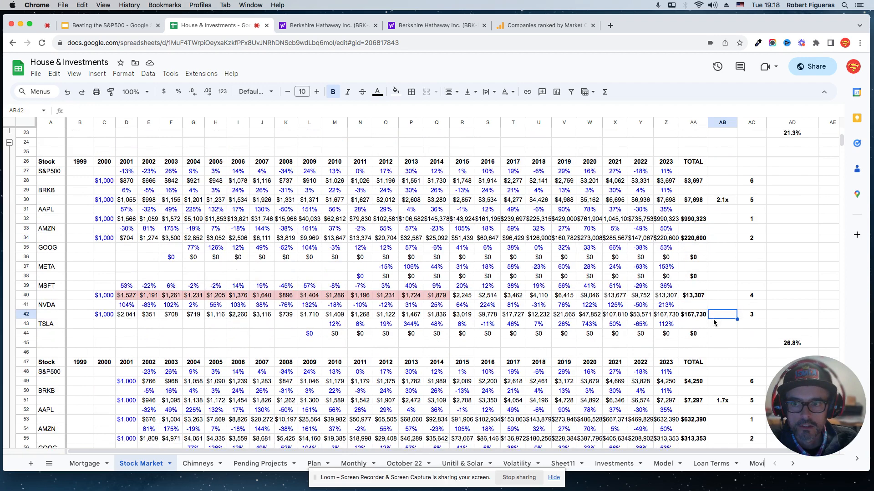
{"action": "scroll", "scroll_direction": "down", "scroll_amount": 3}
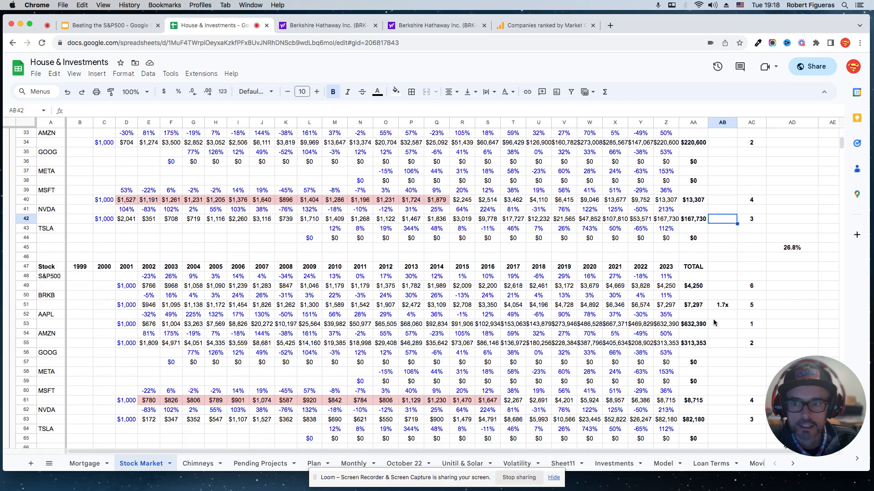
{"action": "scroll", "scroll_direction": "down", "scroll_amount": 3}
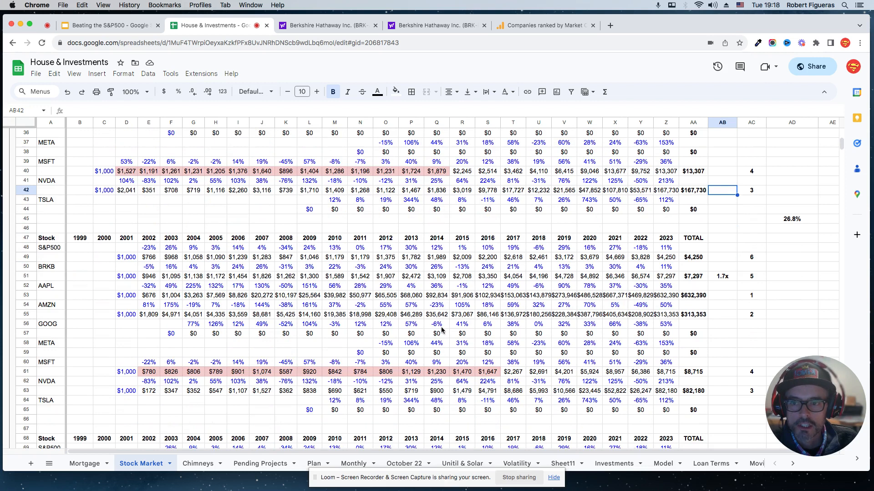
{"action": "left_click", "coordinate": [693, 294]}
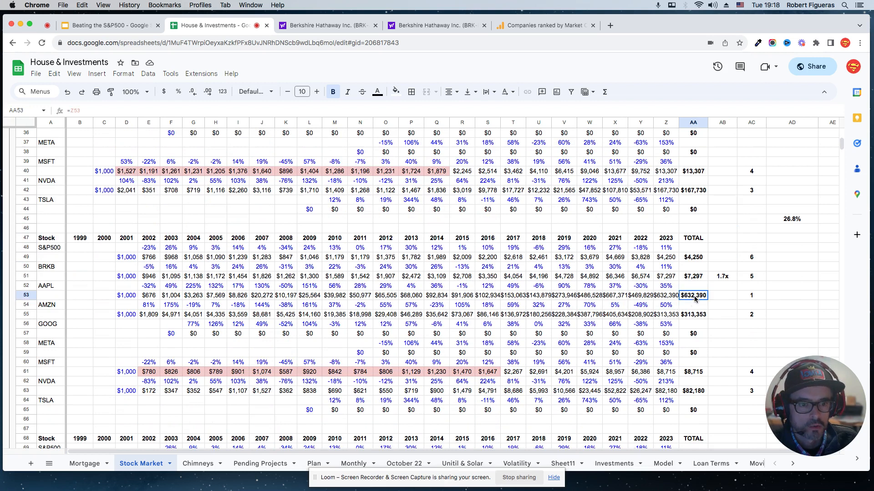
{"action": "left_click_drag", "start_coordinate": [694, 294], "coordinate": [694, 391]}
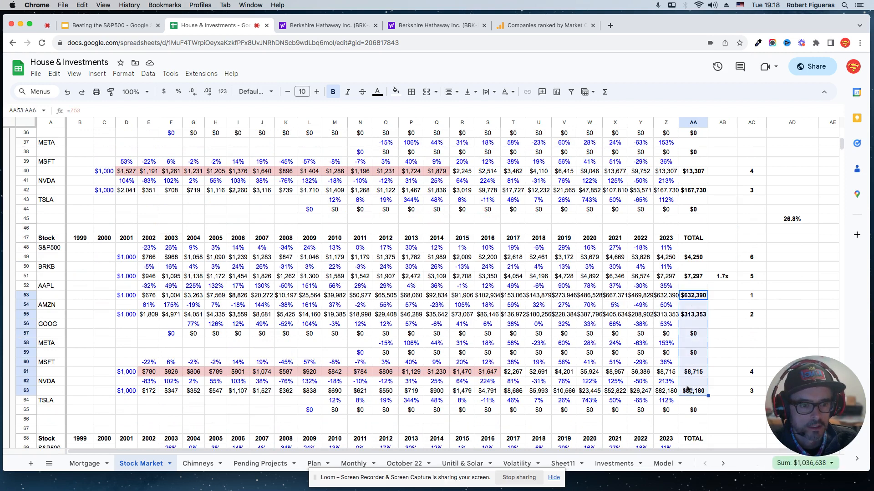
{"action": "scroll", "scroll_direction": "down", "scroll_amount": 3}
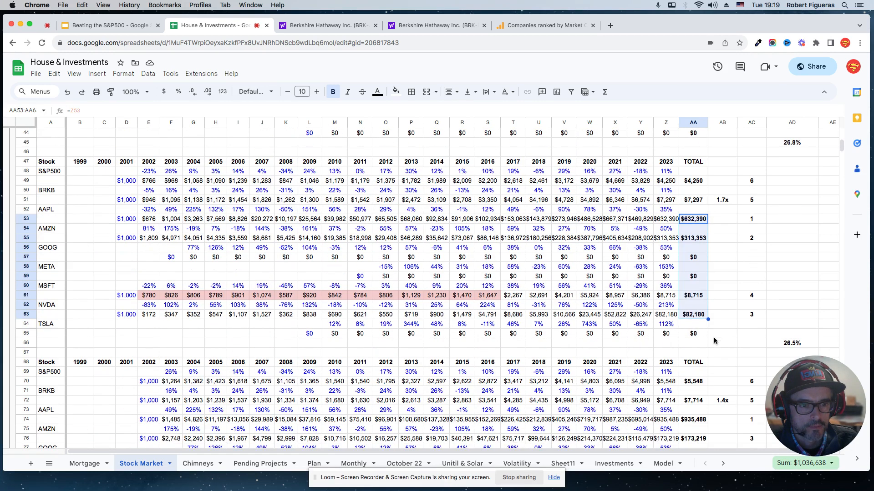
{"action": "left_click", "coordinate": [721, 333]}
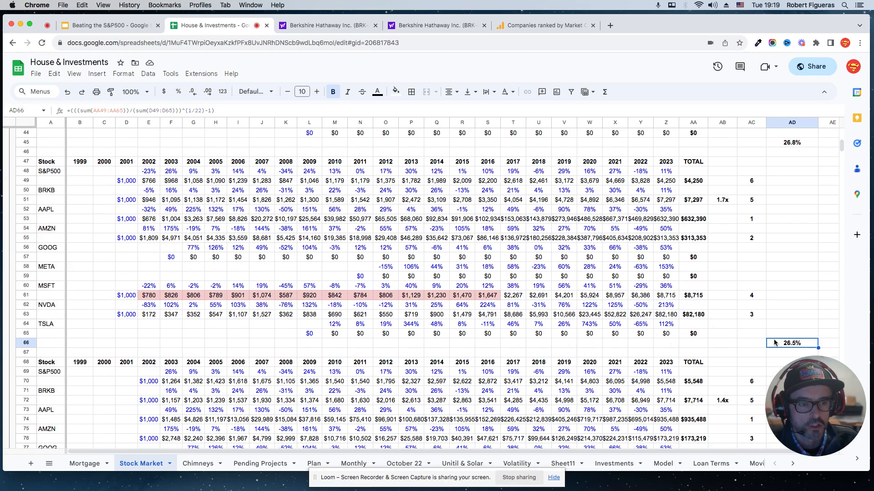
{"action": "mouse_move", "coordinate": [721, 286]}
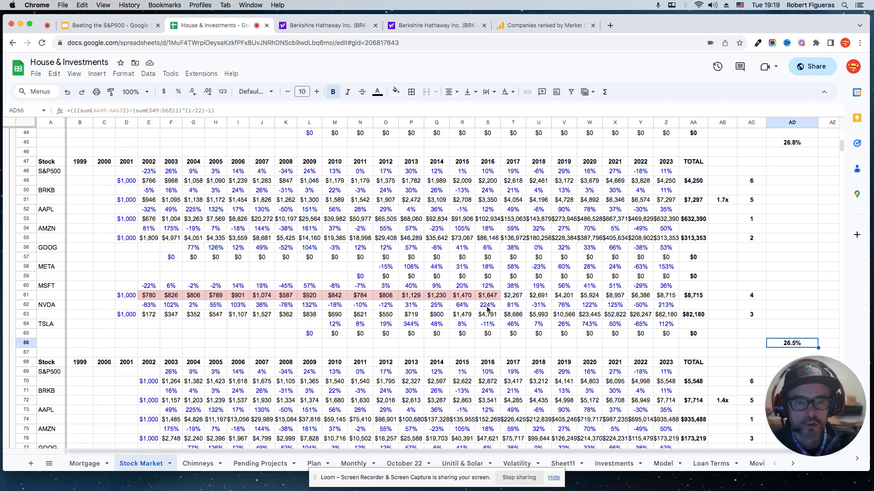
{"action": "mouse_move", "coordinate": [708, 309]}
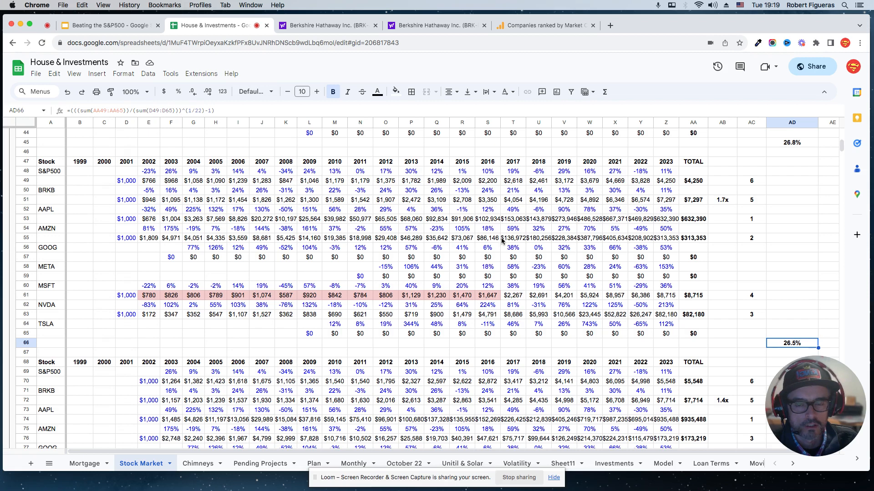
{"action": "mouse_move", "coordinate": [610, 336]}
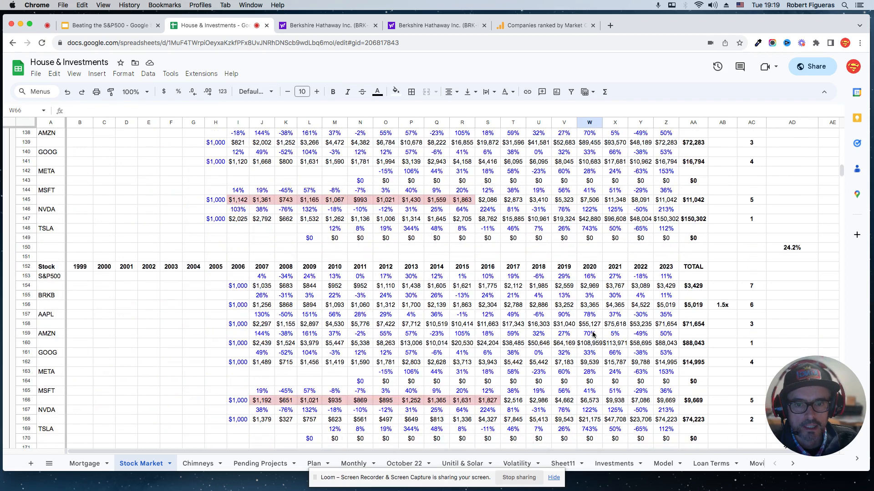
Scroll to the 2013 start-year table and inspect its $9,000 invested and $181,280 total SUM formulas
{"action": "scroll", "scroll_direction": "down", "scroll_amount": 3}
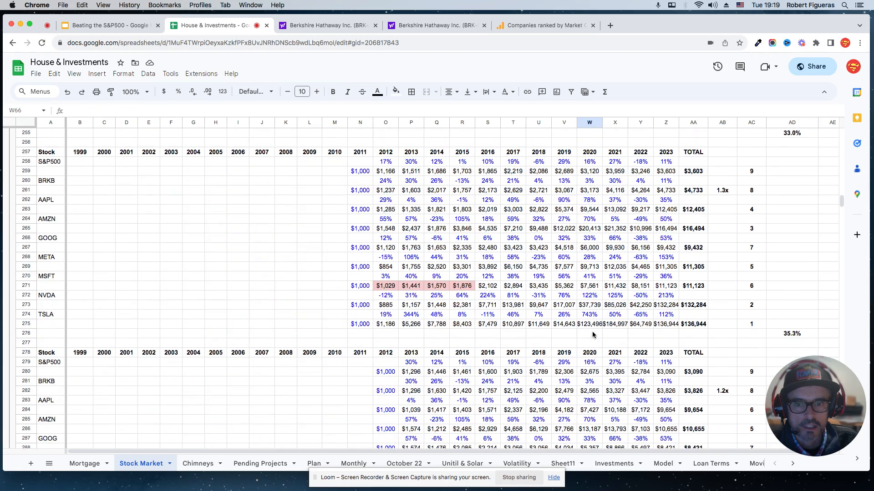
{"action": "scroll", "scroll_direction": "down", "scroll_amount": 3}
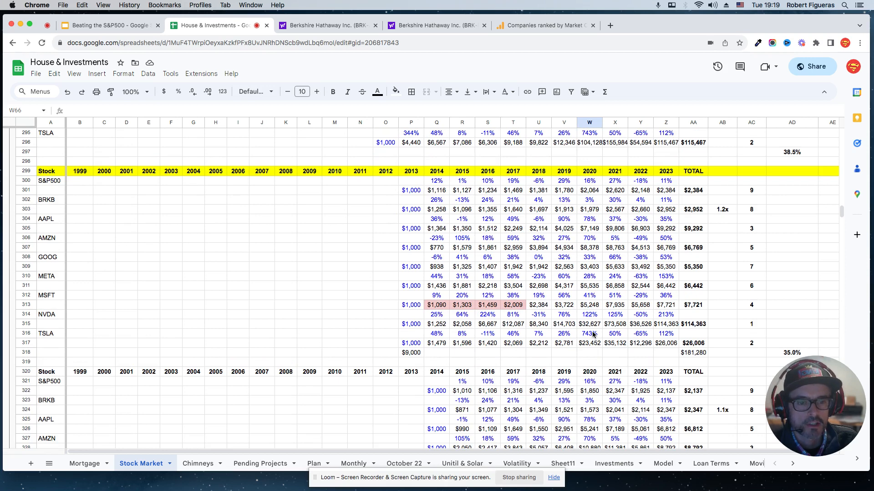
{"action": "scroll", "scroll_direction": "down", "scroll_amount": 3}
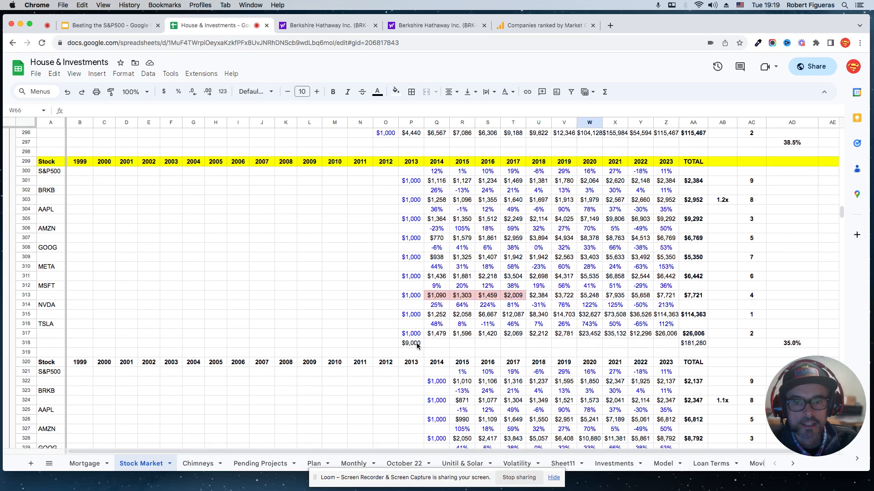
{"action": "left_click", "coordinate": [410, 343]}
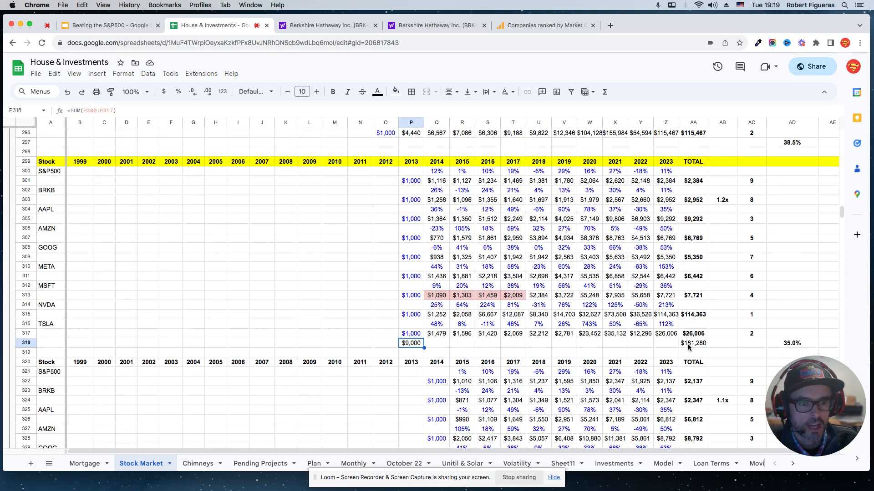
{"action": "left_click", "coordinate": [693, 343]}
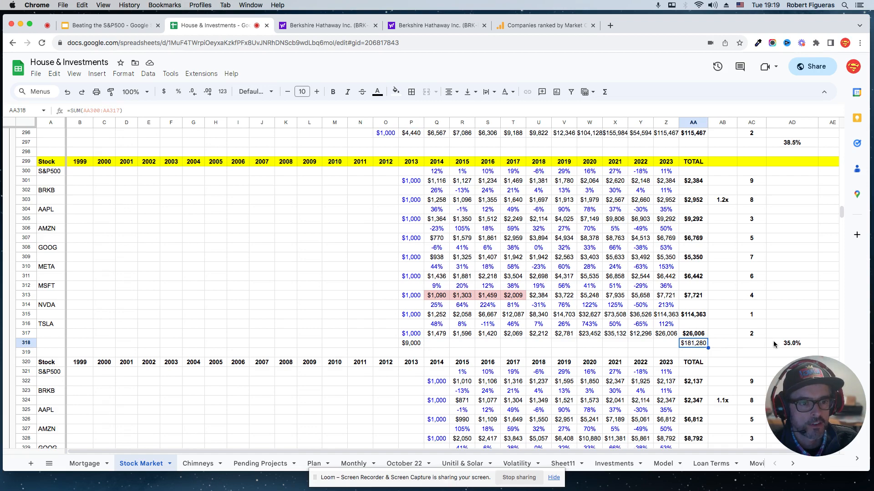
{"action": "scroll", "scroll_direction": "down", "scroll_amount": 3}
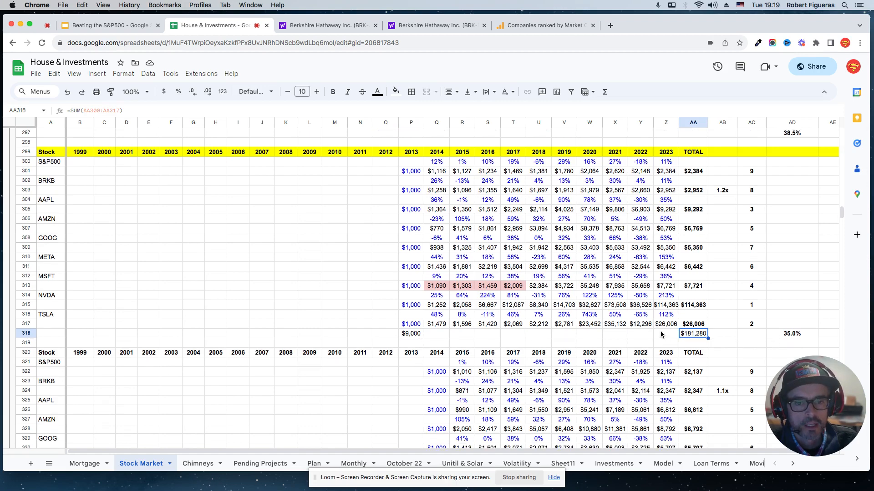
Scroll to the 2018 table and inspect its $9,000 invested and $43,450 final total SUM formulas
{"action": "scroll", "scroll_direction": "down", "scroll_amount": 3}
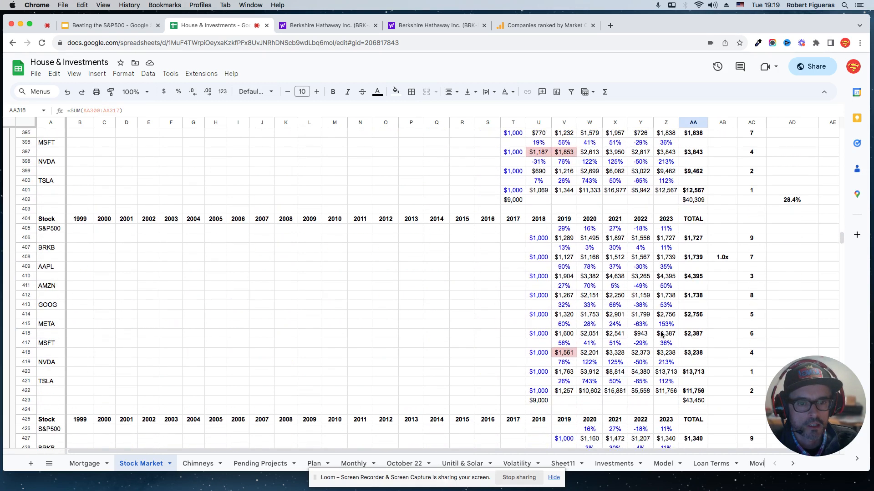
{"action": "scroll", "scroll_direction": "down", "scroll_amount": 3}
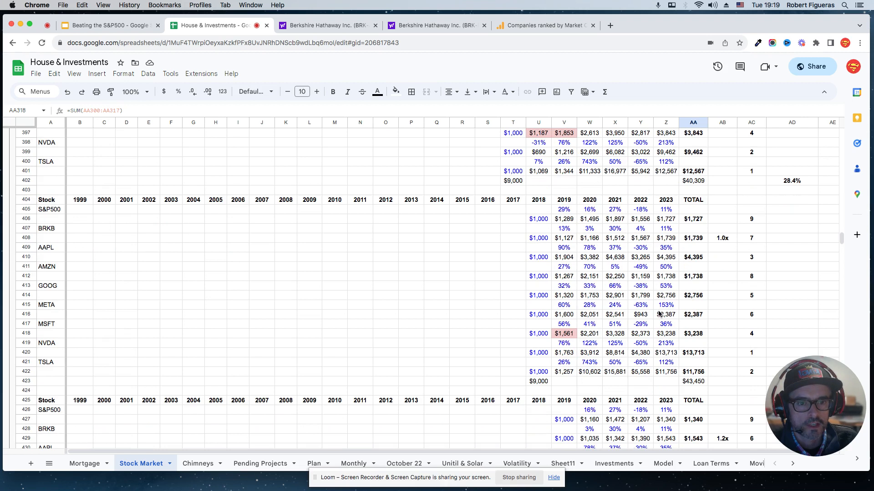
{"action": "left_click", "coordinate": [538, 382]}
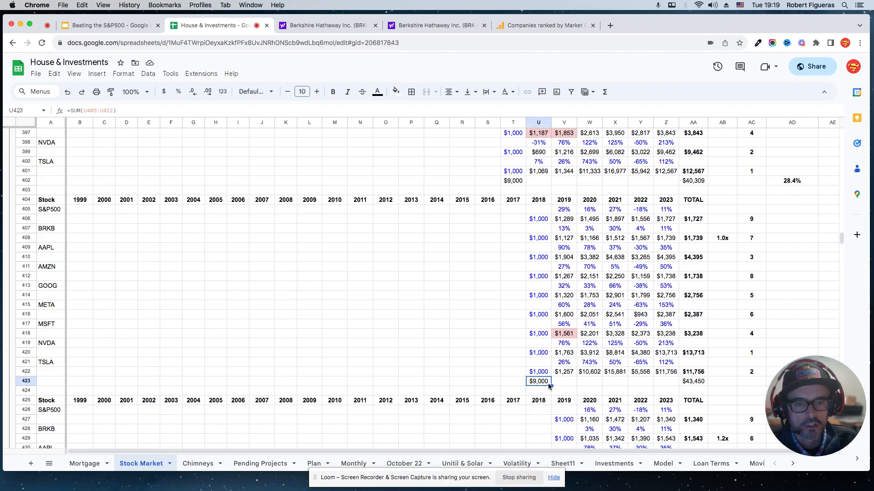
{"action": "left_click", "coordinate": [692, 382]}
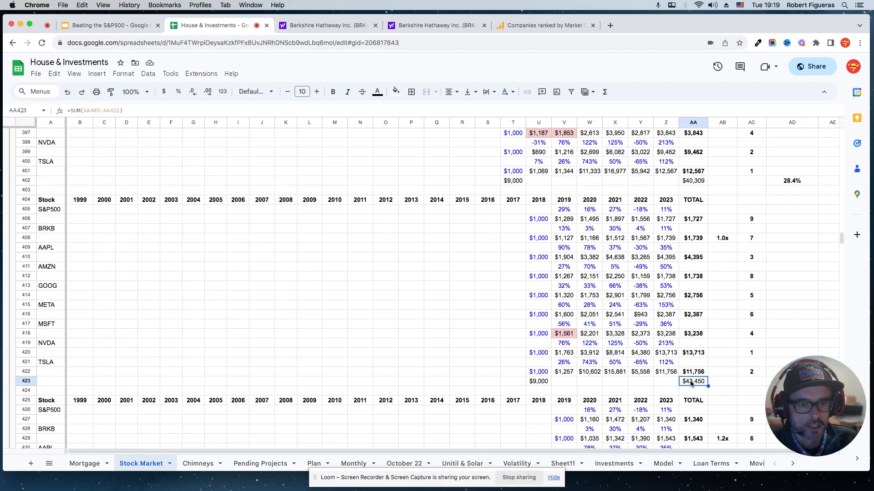
{"action": "left_click", "coordinate": [721, 285]}
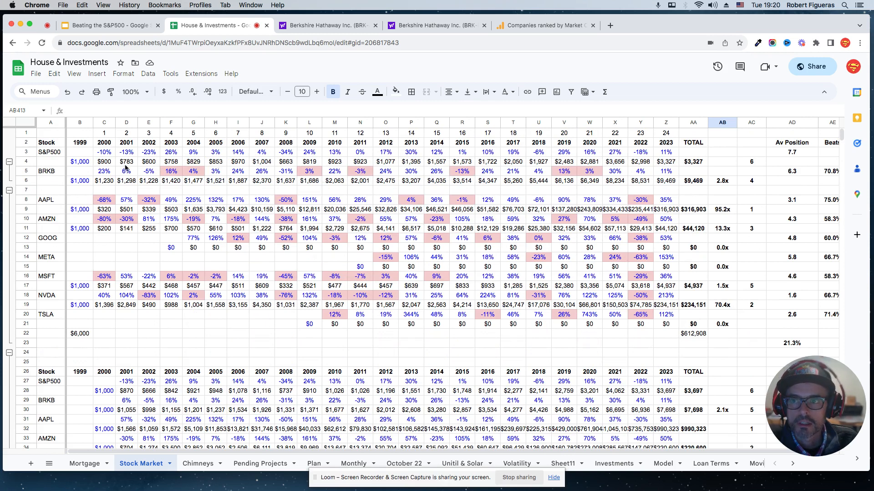
{"action": "mouse_move", "coordinate": [677, 178]}
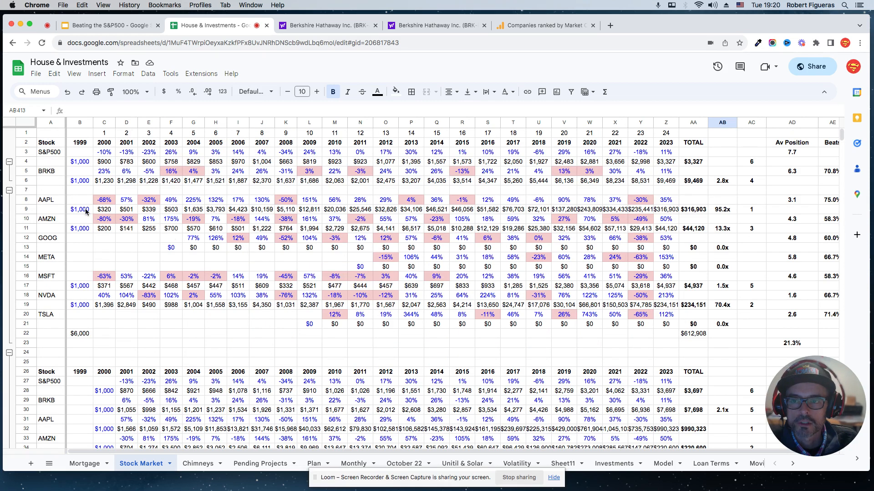
{"action": "mouse_move", "coordinate": [56, 202]}
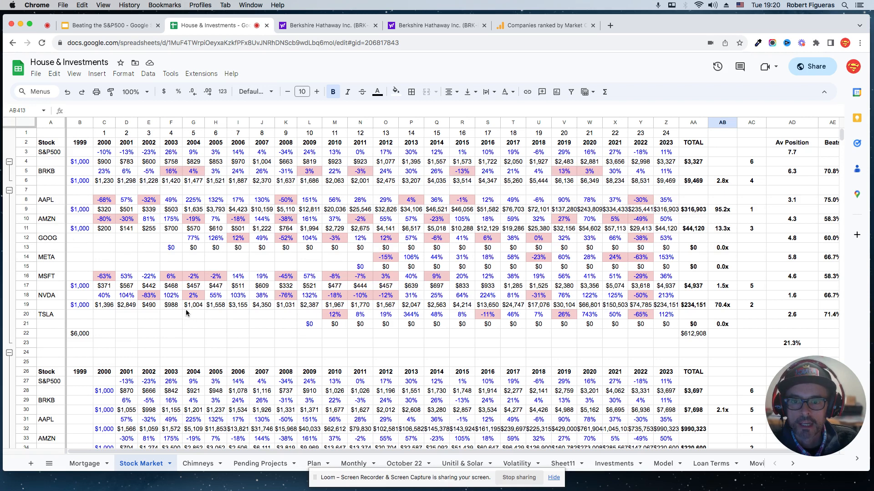
{"action": "mouse_move", "coordinate": [271, 299]}
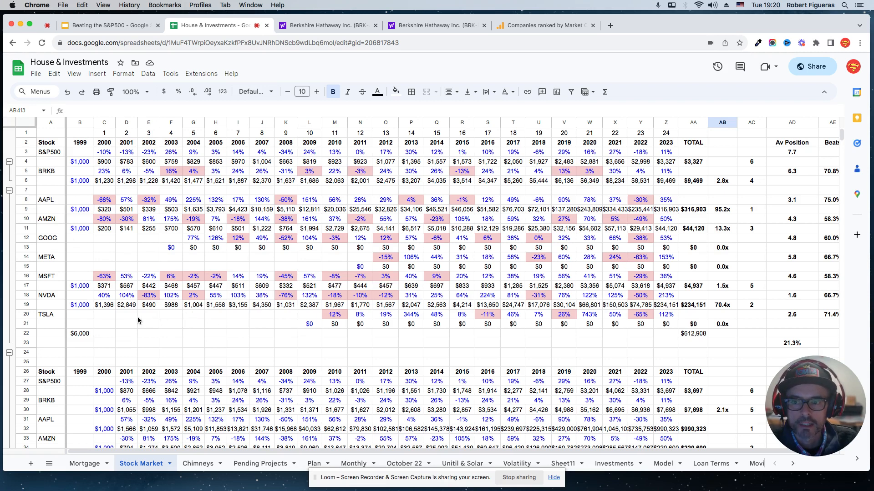
Select the TSLA row of the 1999 start-year table with its $612,908 total
{"action": "left_click", "coordinate": [49, 257]}
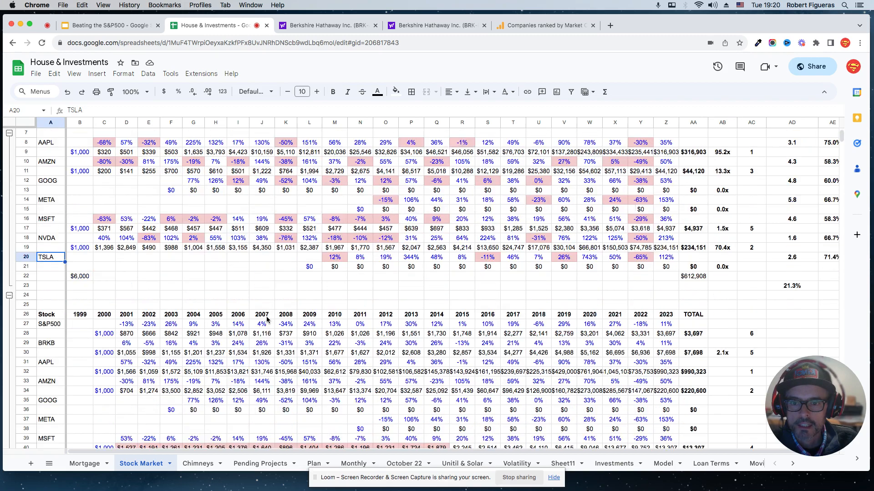
Check the 2010-start table's TSLA row where $1,000 grows to $164,145 at 30.7%
{"action": "scroll", "scroll_direction": "down", "scroll_amount": 3}
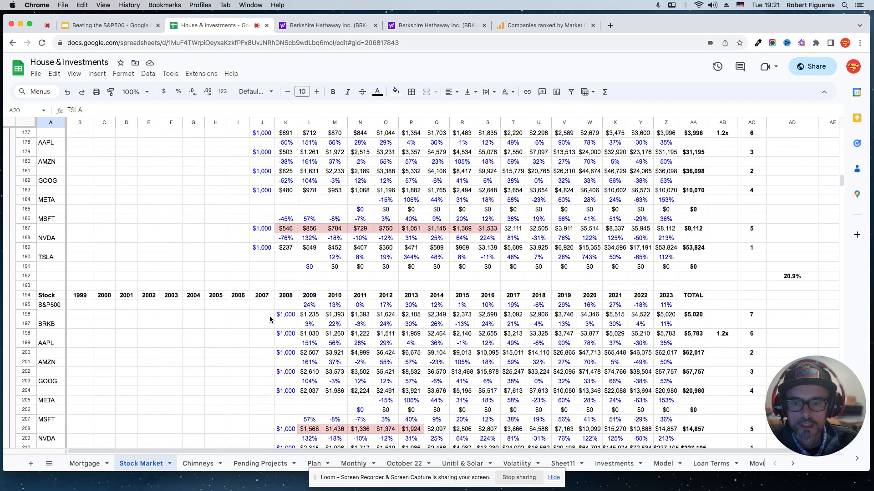
{"action": "scroll", "scroll_direction": "down", "scroll_amount": 3}
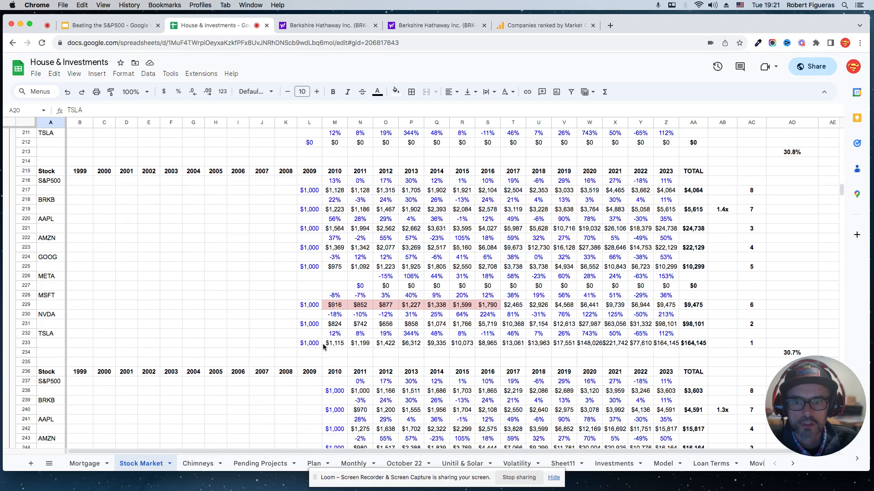
{"action": "left_click", "coordinate": [308, 343]}
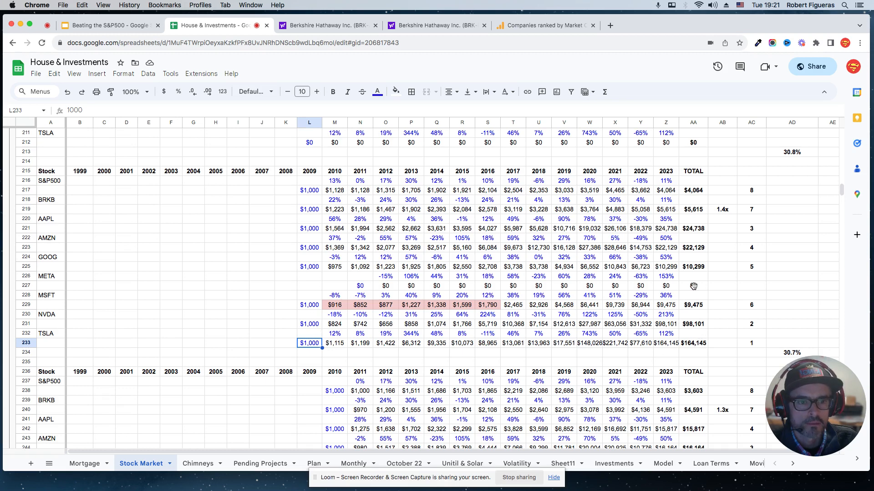
{"action": "scroll", "scroll_direction": "down", "scroll_amount": 3}
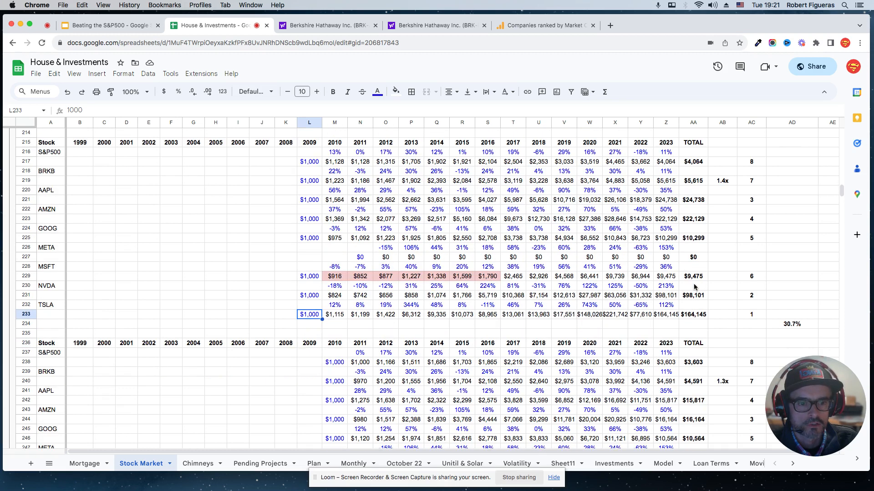
{"action": "scroll", "scroll_direction": "down", "scroll_amount": 3}
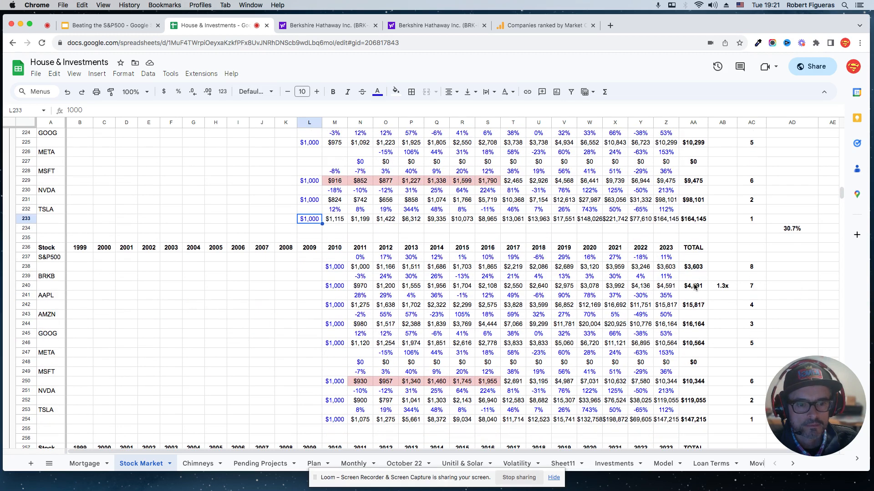
{"action": "scroll", "scroll_direction": "down", "scroll_amount": 3}
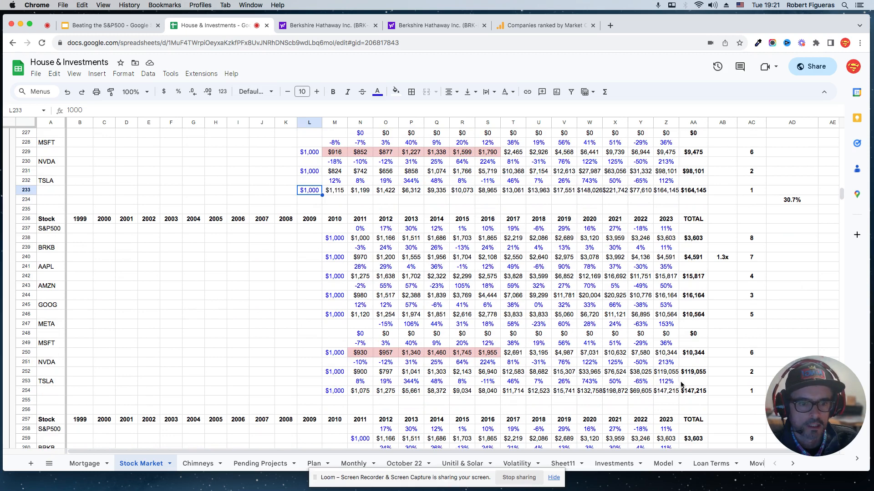
{"action": "mouse_move", "coordinate": [691, 390]}
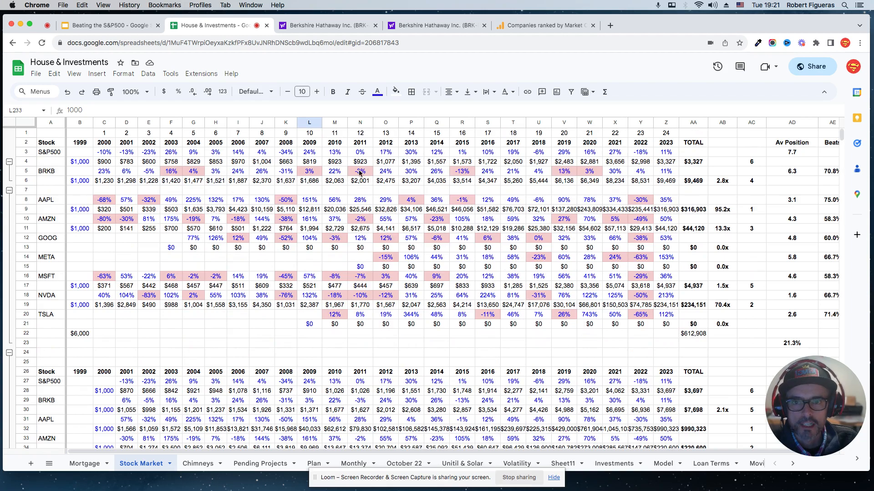
Scroll through the early start-year tables just below the 1999 table
{"action": "scroll", "scroll_direction": "down", "scroll_amount": 3}
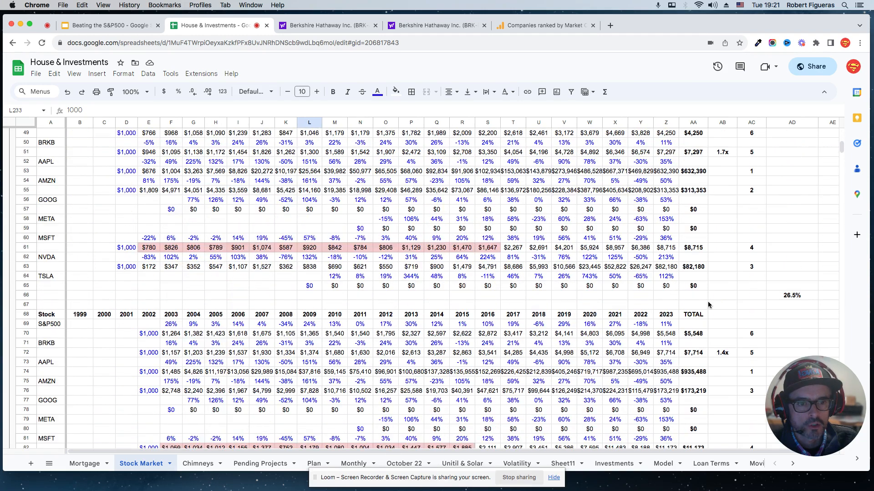
{"action": "scroll", "scroll_direction": "down", "scroll_amount": 3}
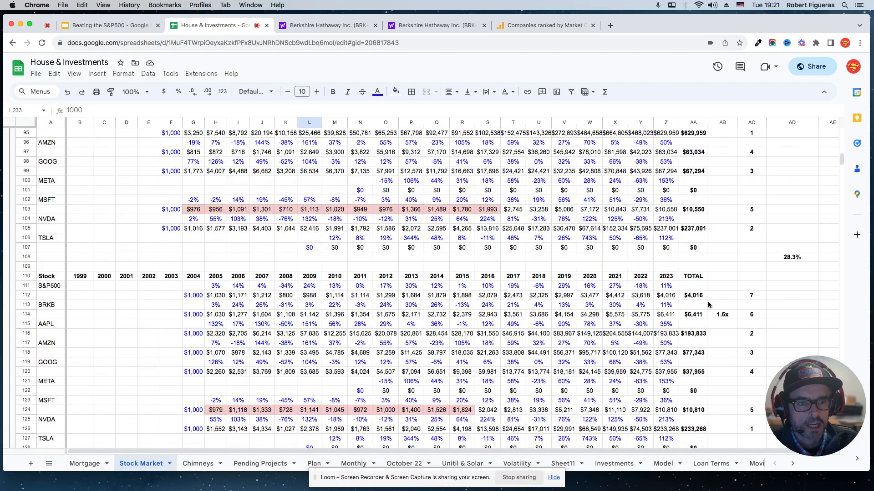
{"action": "scroll", "scroll_direction": "down", "scroll_amount": 3}
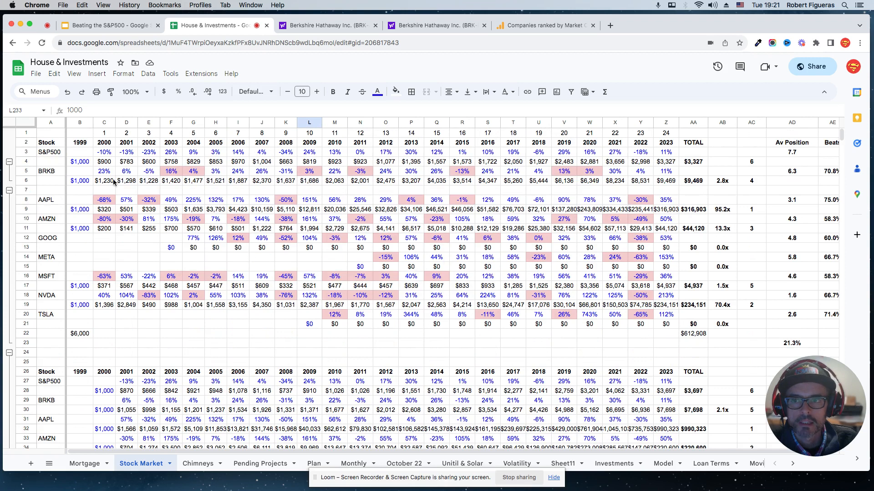
{"action": "mouse_move", "coordinate": [224, 302]}
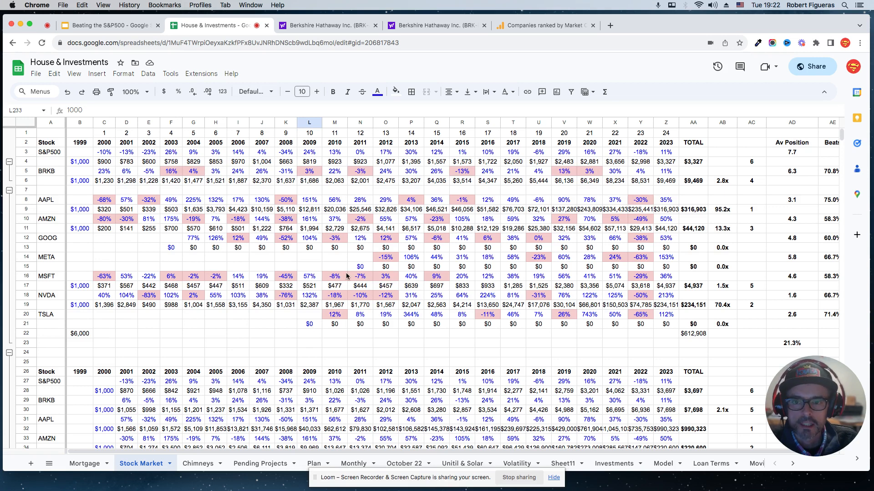
{"action": "mouse_move", "coordinate": [522, 252]}
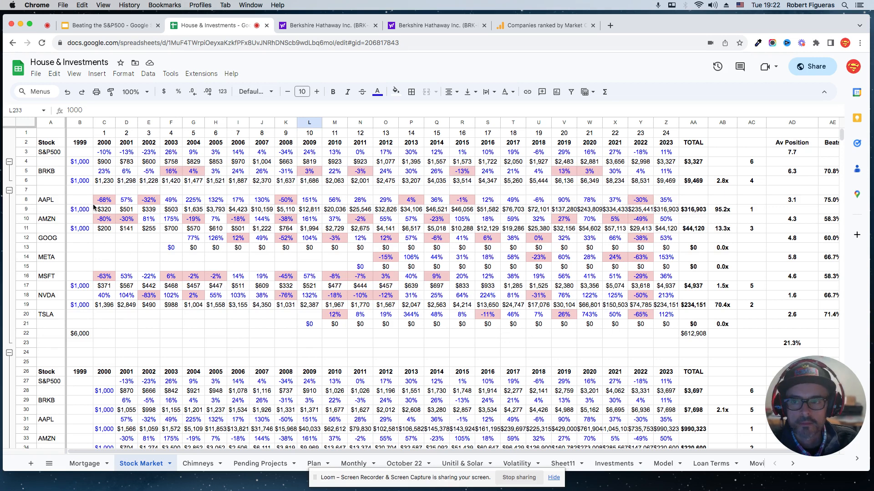
{"action": "mouse_move", "coordinate": [693, 294]}
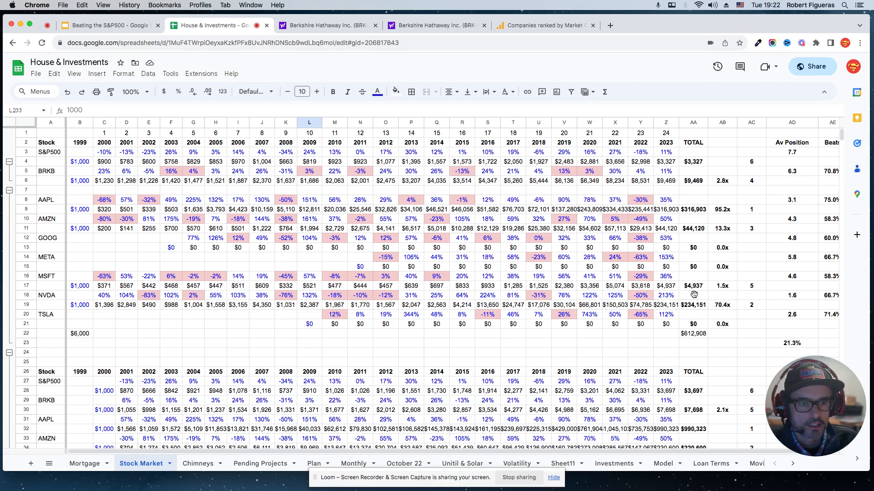
{"action": "mouse_move", "coordinate": [528, 324]}
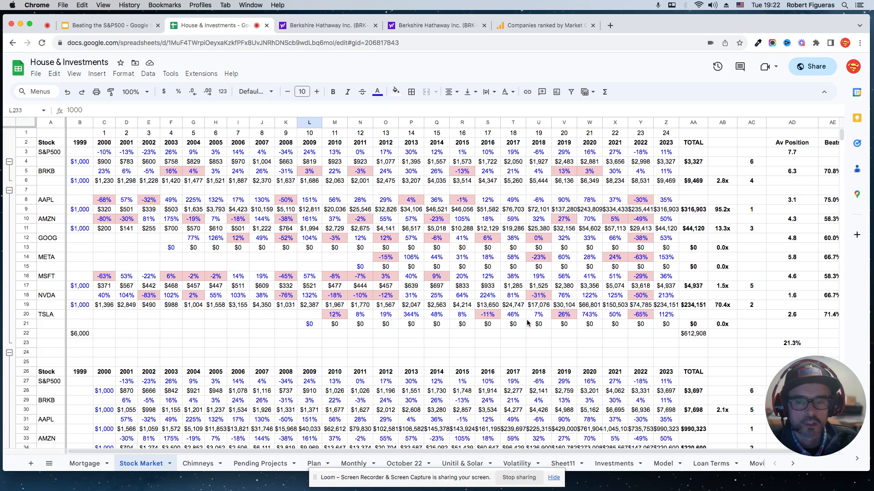
{"action": "mouse_move", "coordinate": [486, 343]}
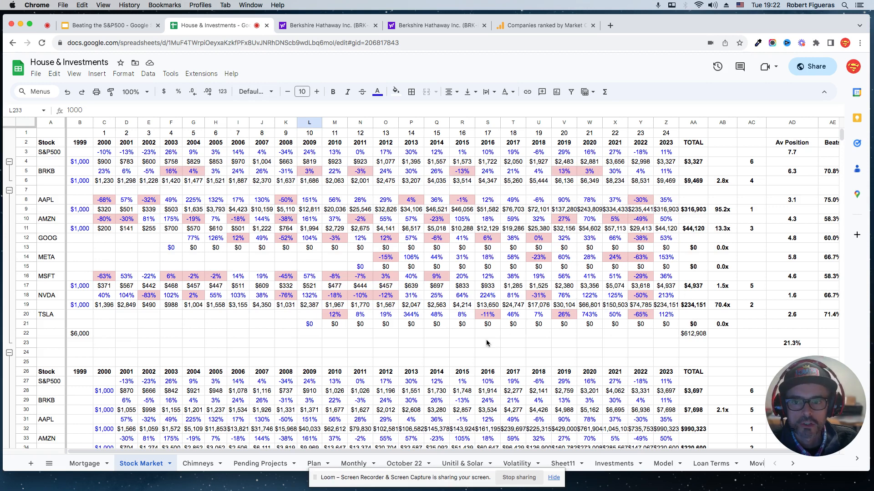